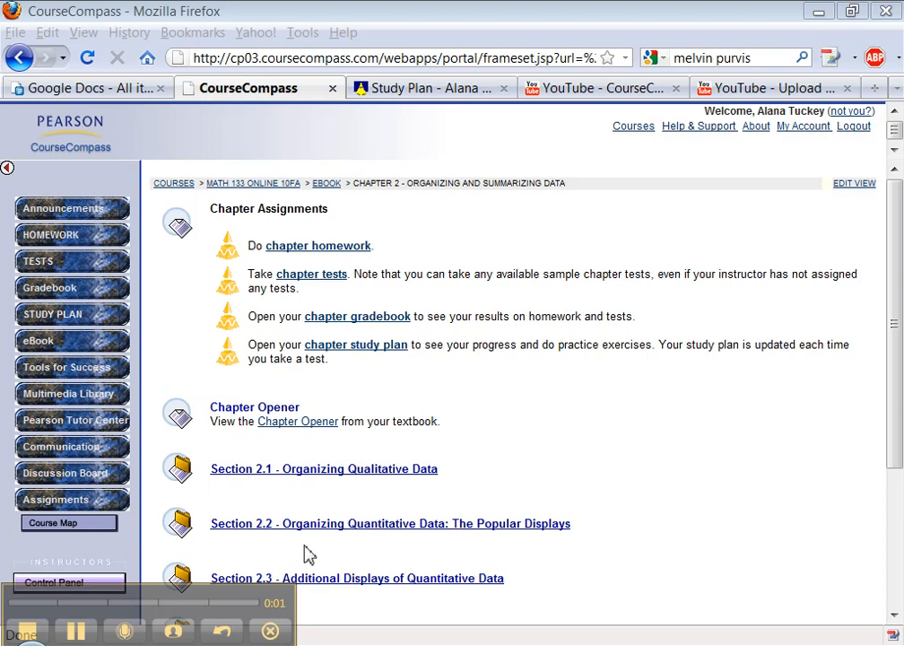
pyautogui.moveTo(434, 466)
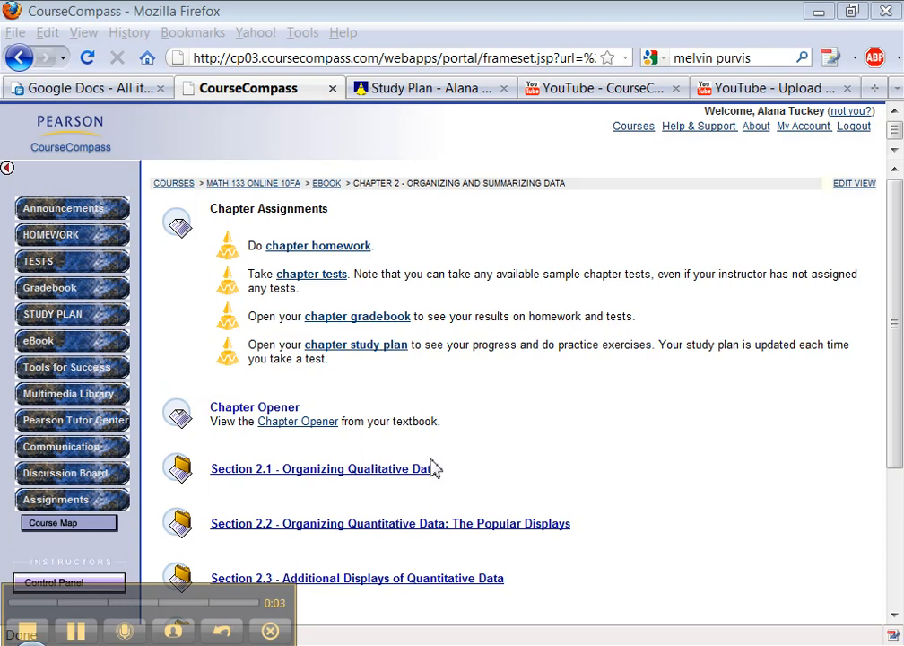
# Step: Go to Section 2.1, Organizing Qualitative Data, from the Chapter 2 eBook assignments
pyautogui.click(319, 468)
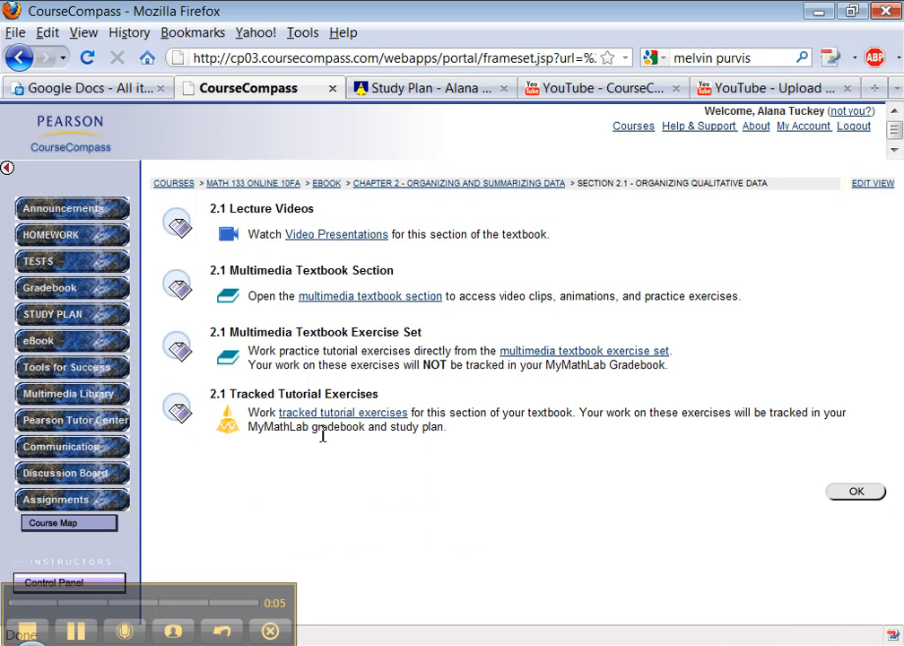
pyautogui.moveTo(332, 251)
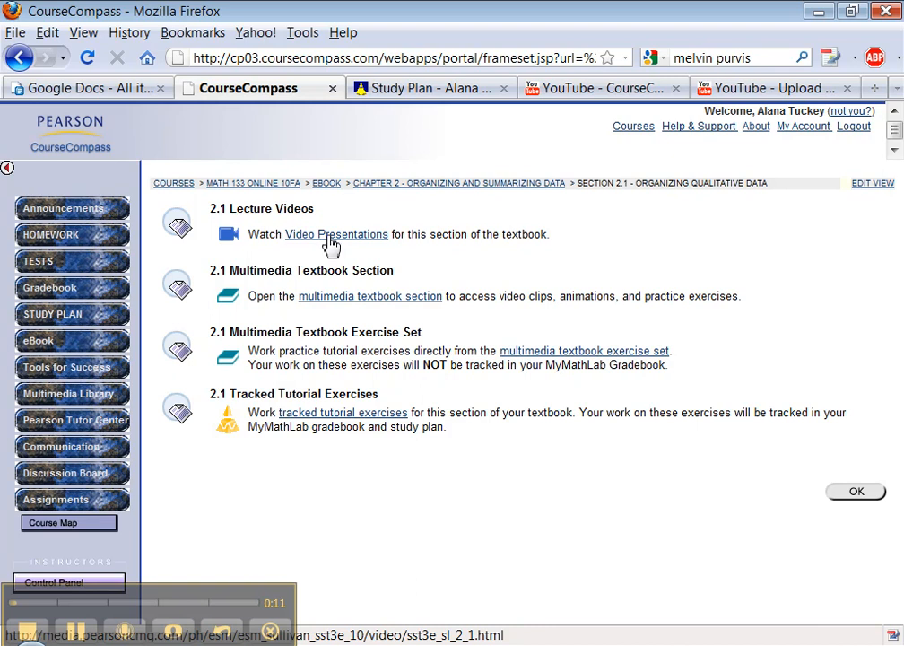
pyautogui.moveTo(373, 247)
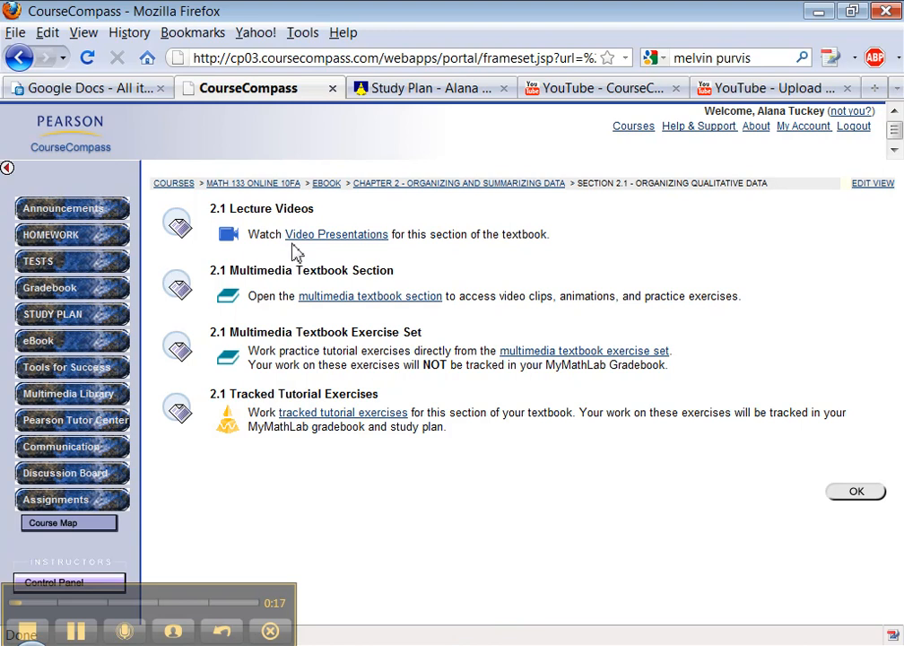
# Step: Show the Tools for Success page and look over its CAMTASIA videos, StatCrunch and applet resources
pyautogui.click(68, 365)
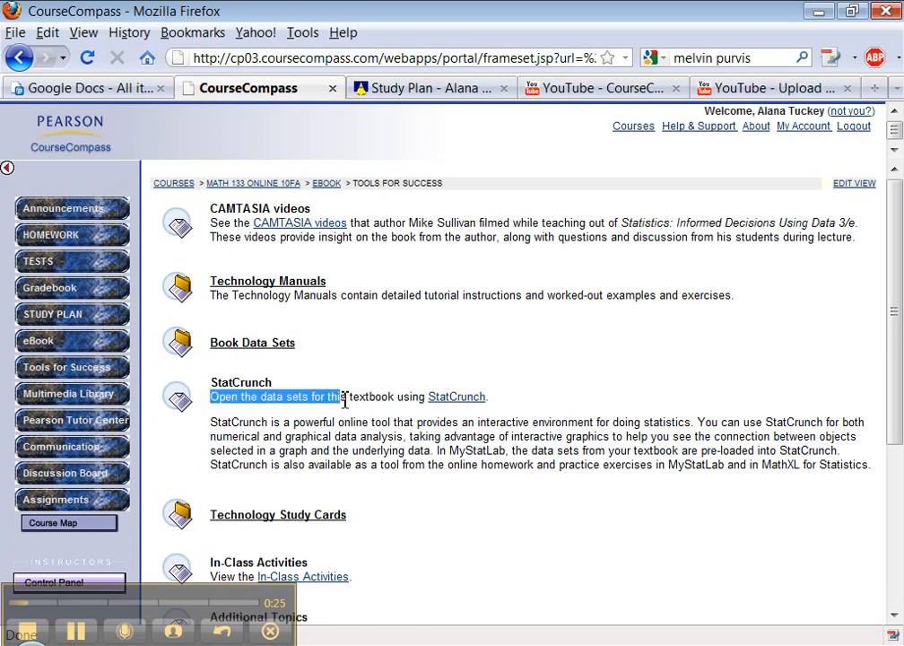
pyautogui.scroll(-3)
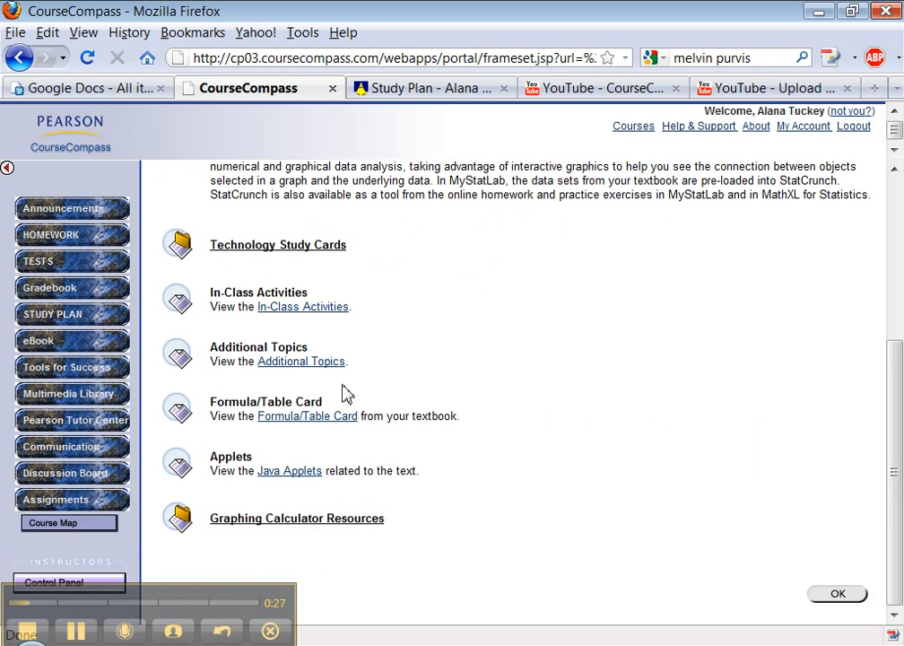
pyautogui.scroll(3)
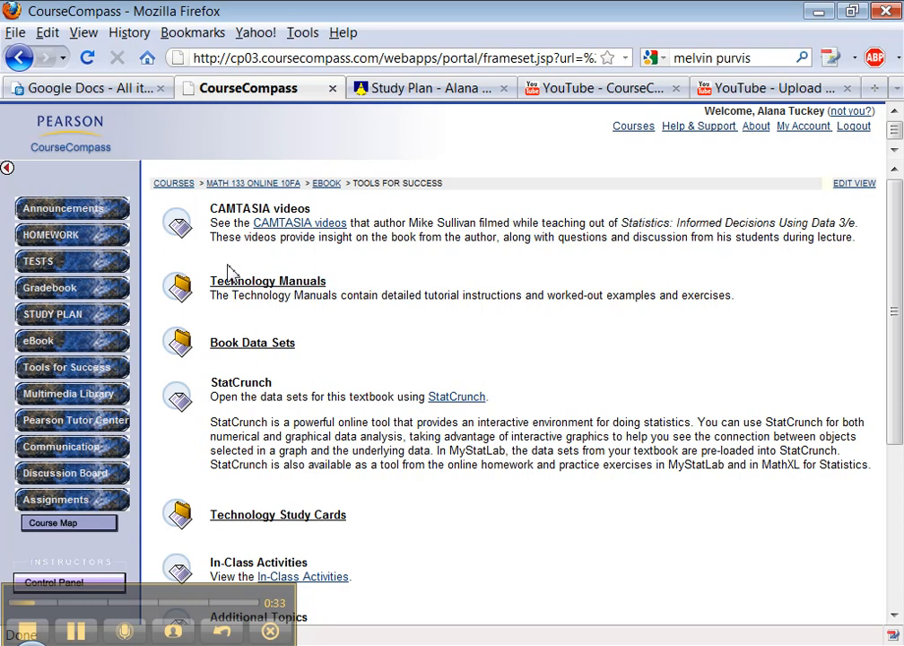
pyautogui.moveTo(90, 577)
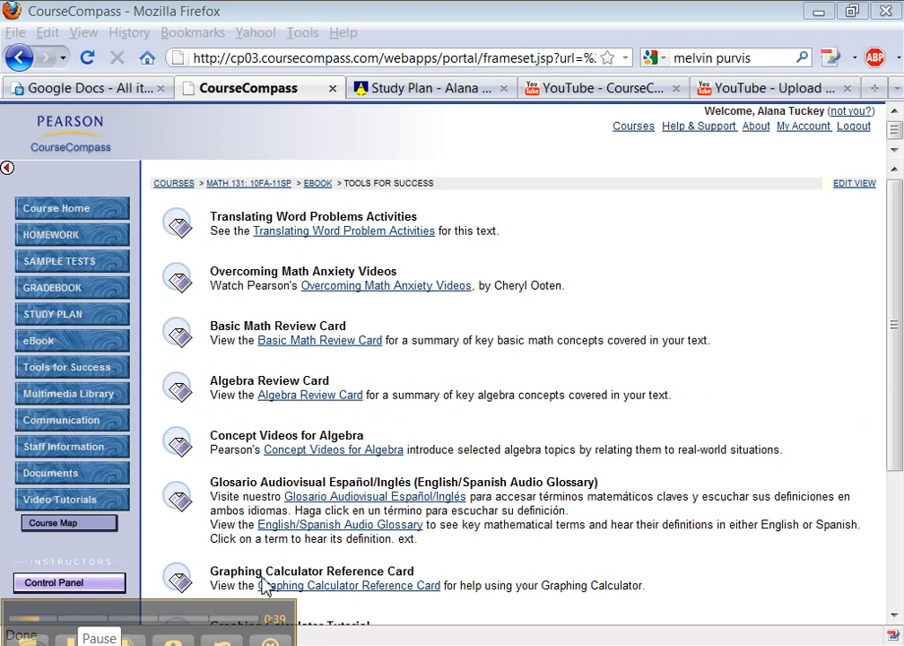
pyautogui.moveTo(583, 422)
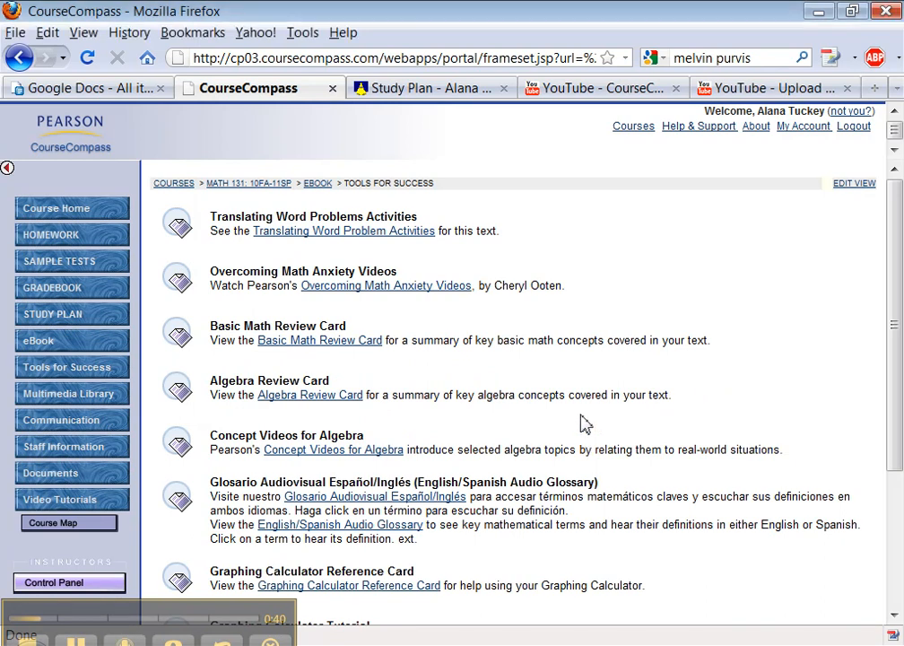
pyautogui.moveTo(534, 416)
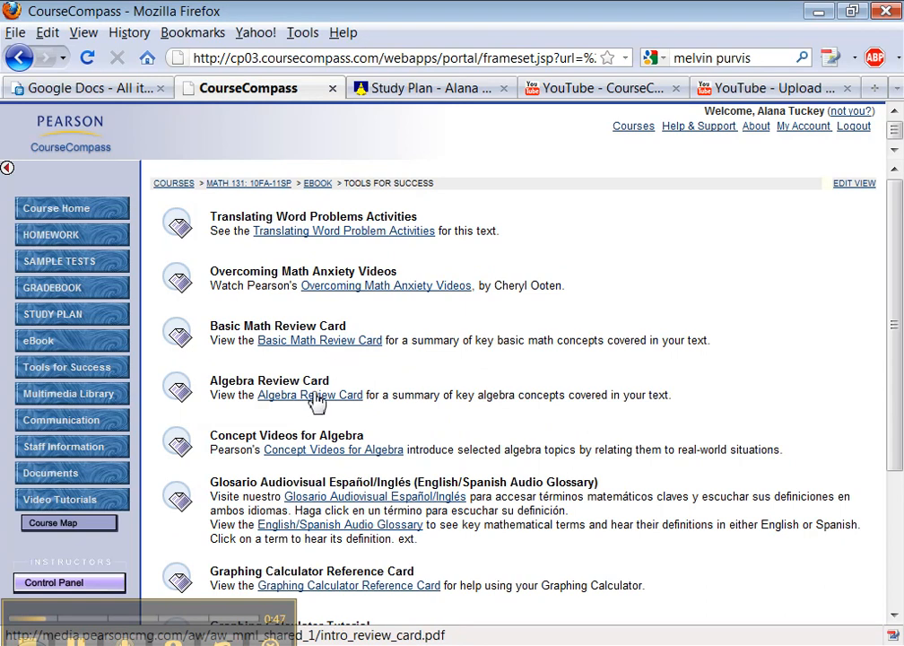
# Step: Bring up the Basic Math Review Card PDF from the Tools for Success list
pyautogui.click(319, 340)
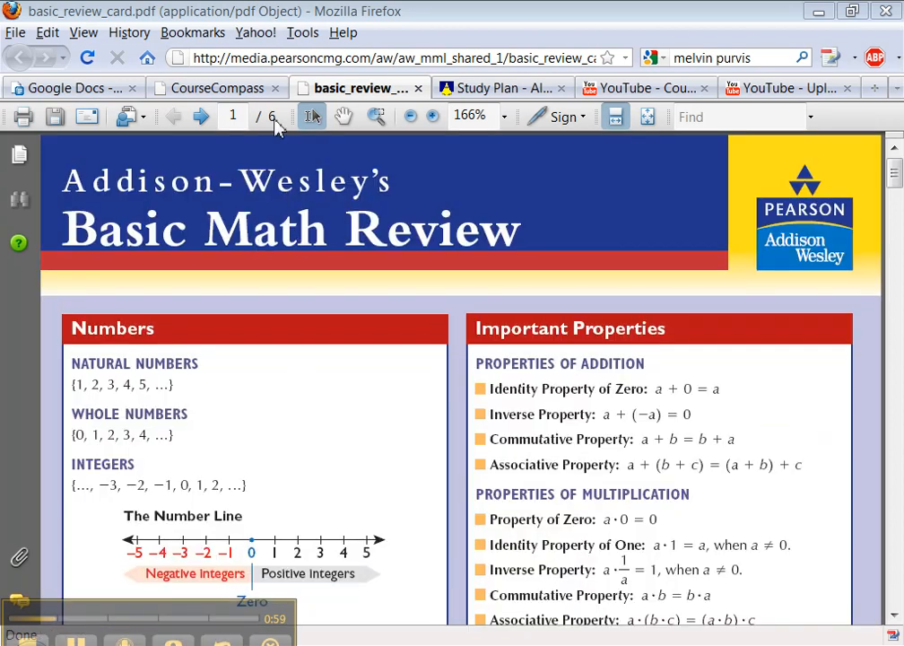
# Step: Switch back to the CourseCompass tab on Tools for Success and look down its review cards and videos
pyautogui.click(215, 86)
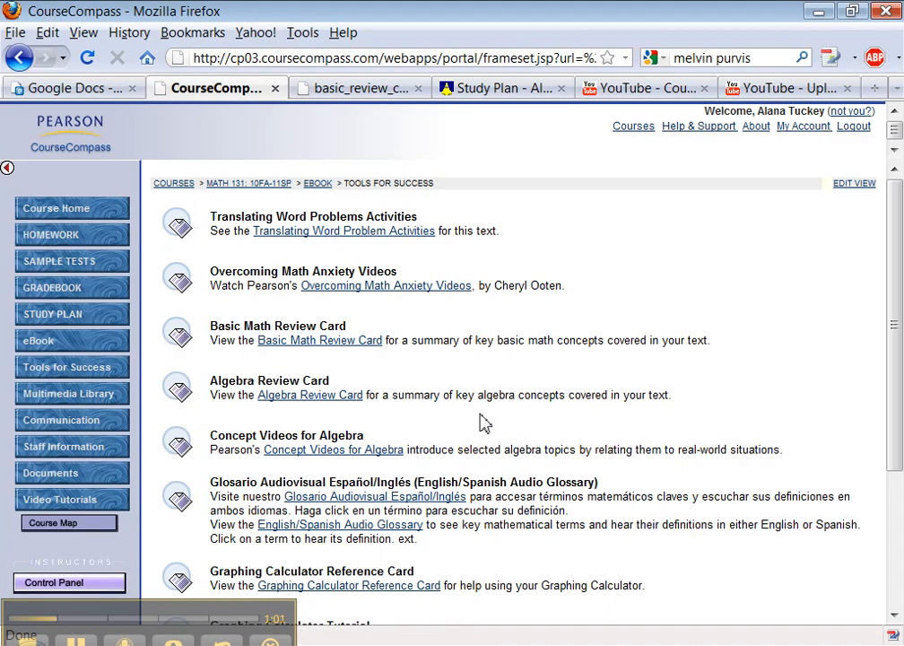
pyautogui.scroll(-3)
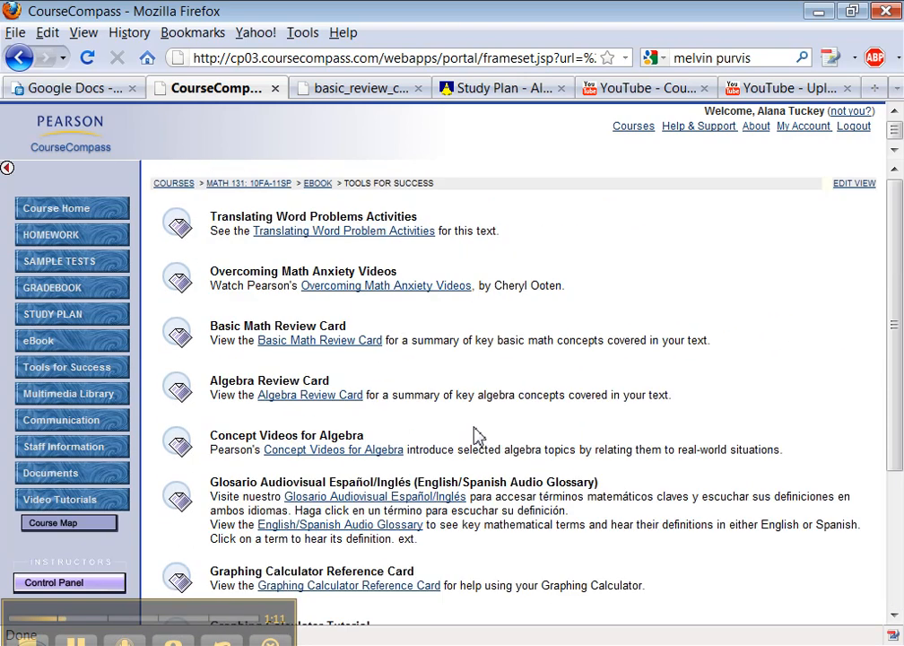
pyautogui.moveTo(206, 563)
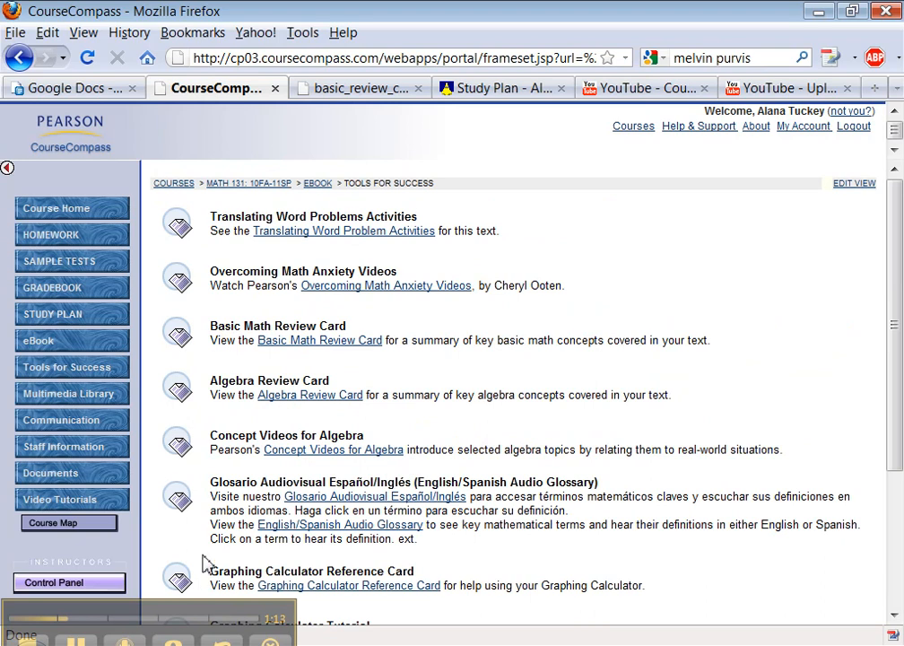
pyautogui.moveTo(72, 366)
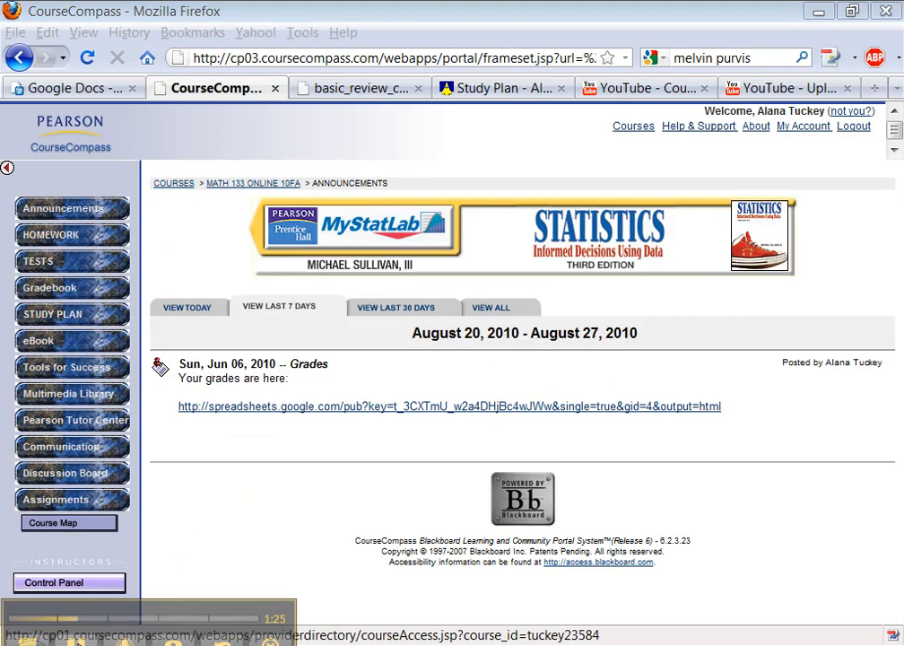
pyautogui.moveTo(108, 409)
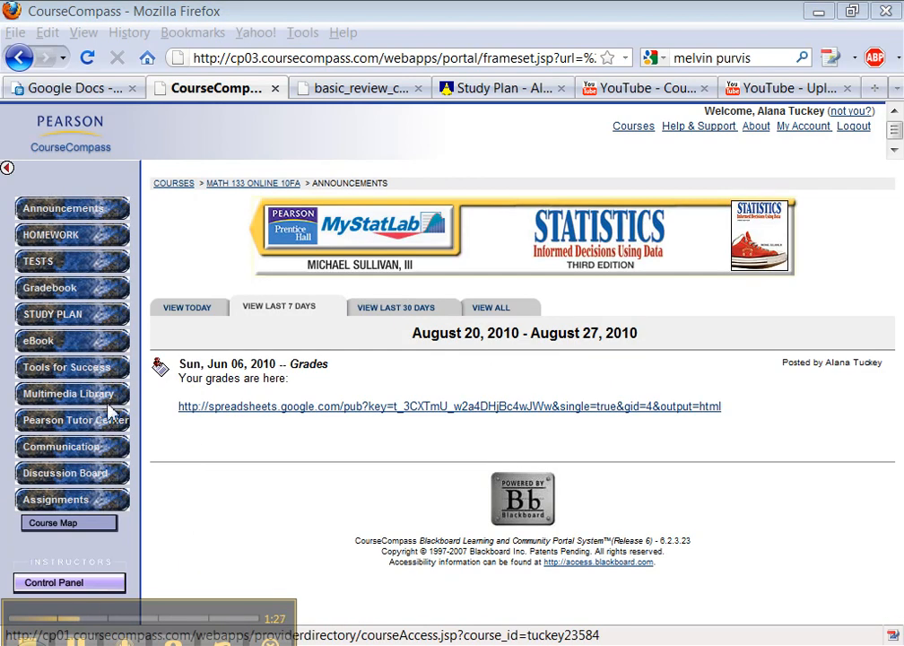
# Step: Search the Multimedia Library for Java Applets, Multimedia Textbook, Section Video Lectures and StatCrunch across all chapters
pyautogui.click(72, 395)
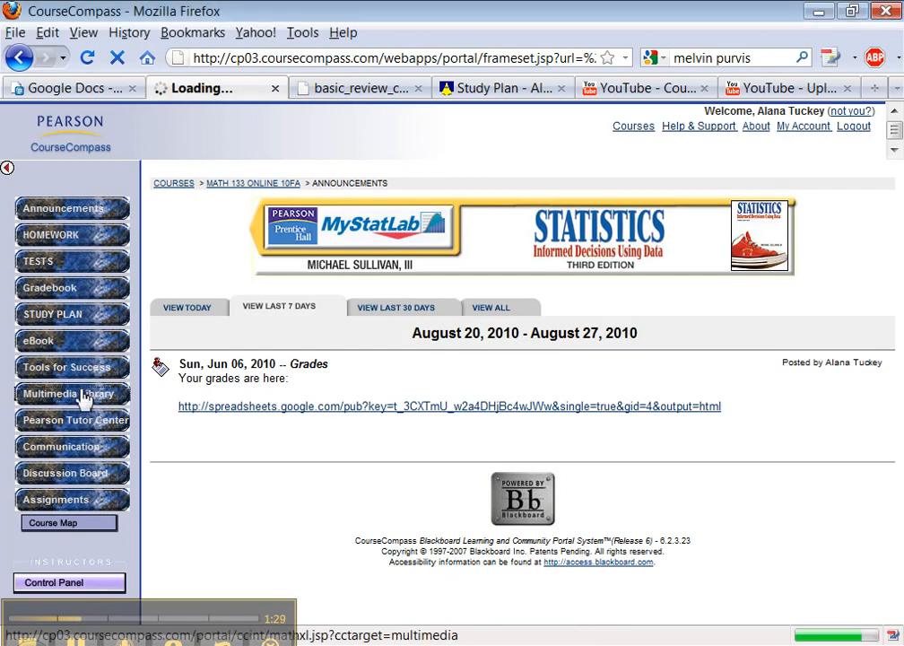
pyautogui.click(70, 393)
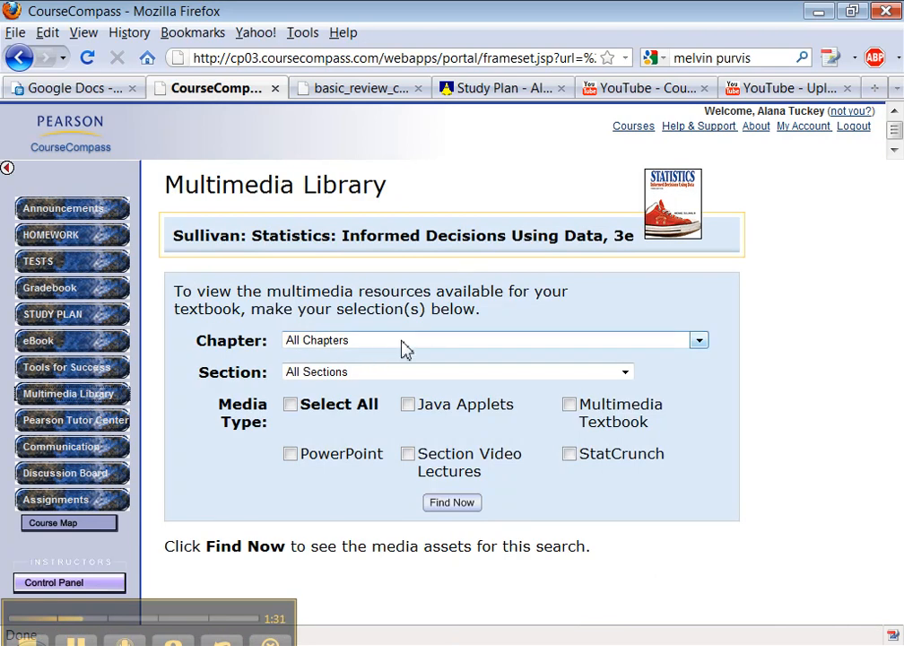
pyautogui.click(700, 340)
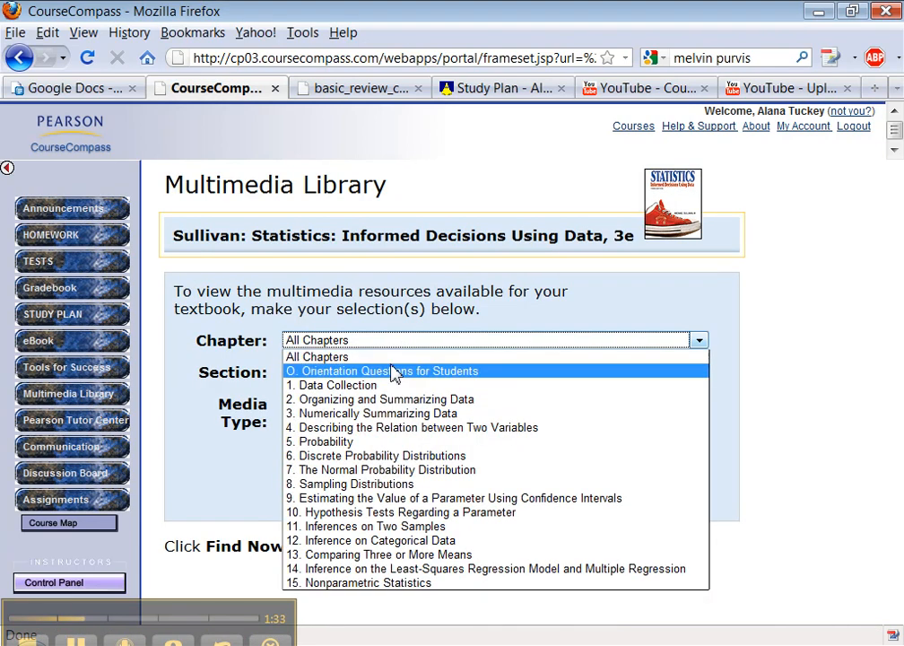
pyautogui.moveTo(405, 382)
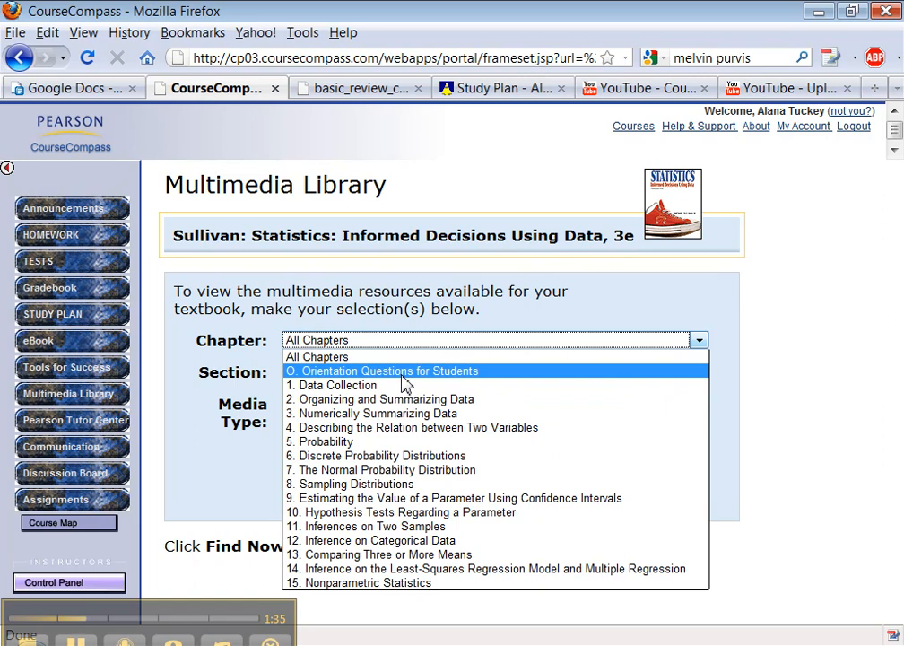
pyautogui.click(382, 369)
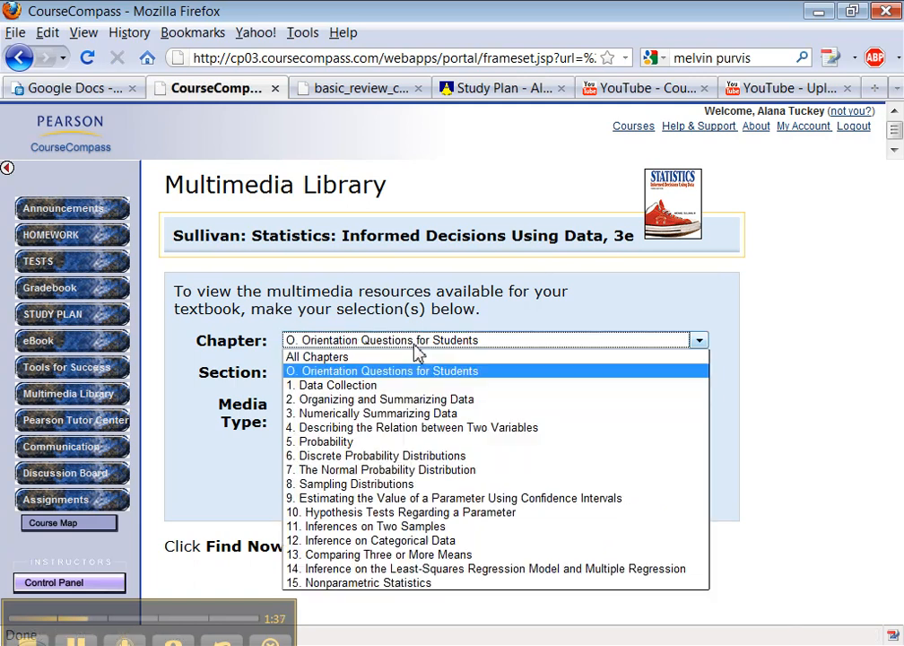
pyautogui.click(316, 355)
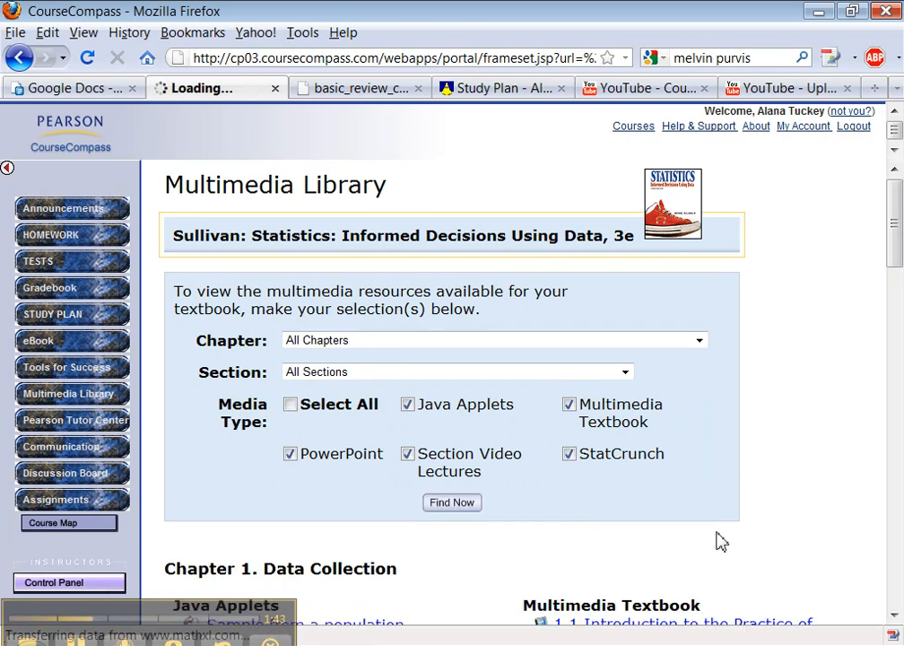
pyautogui.scroll(-3)
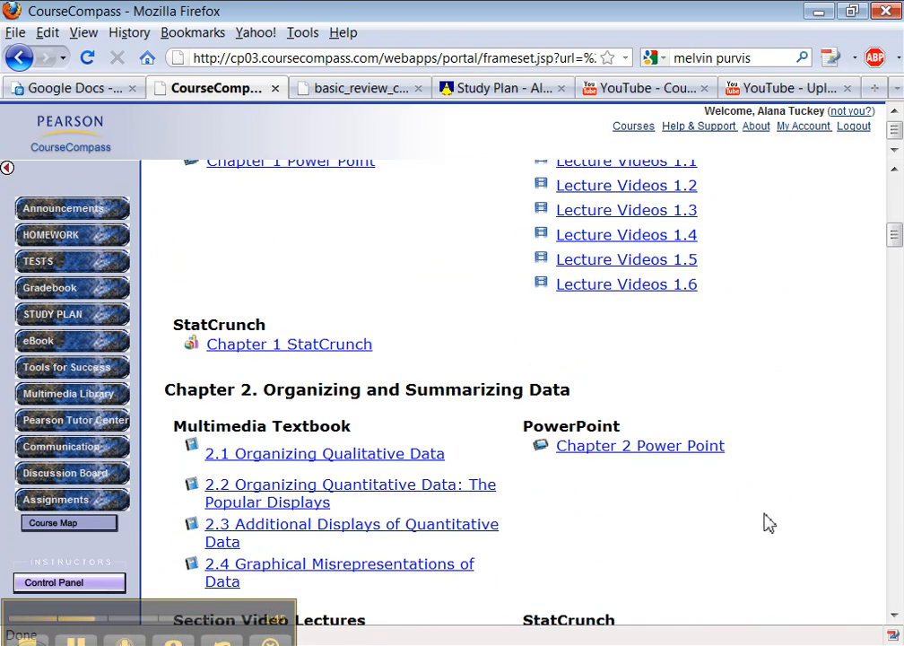
pyautogui.scroll(3)
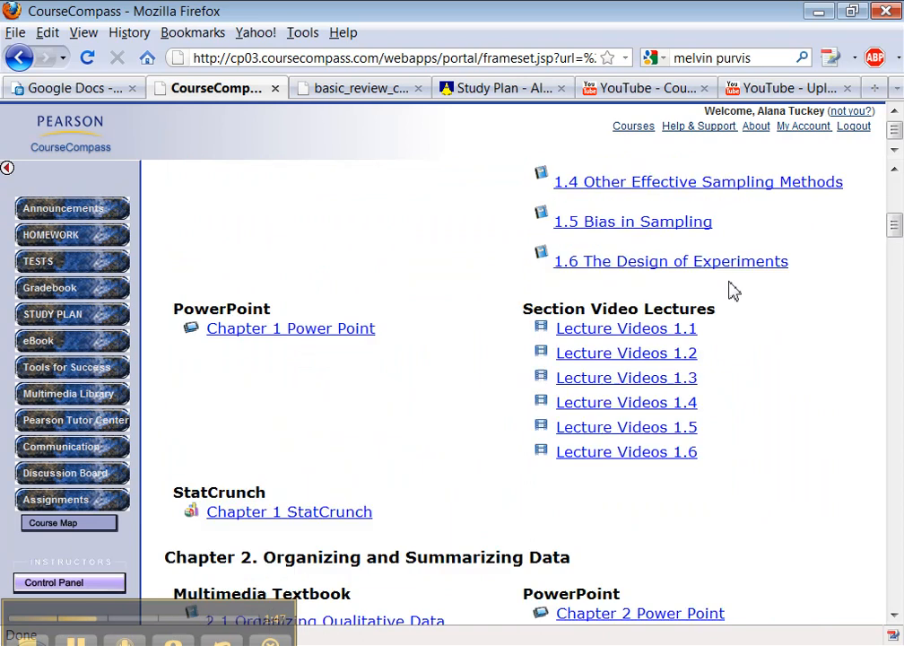
pyautogui.moveTo(341, 350)
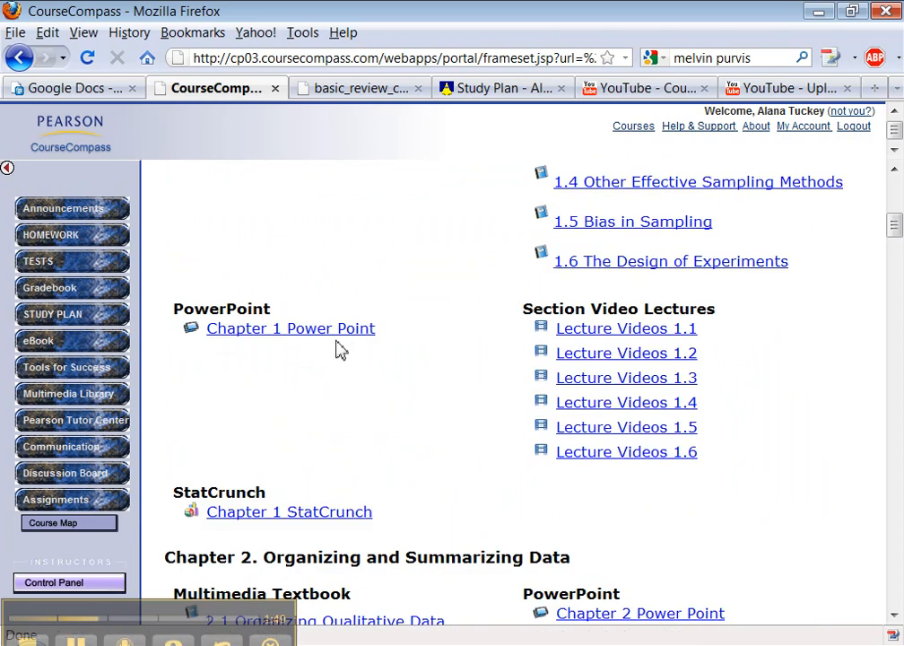
pyautogui.scroll(3)
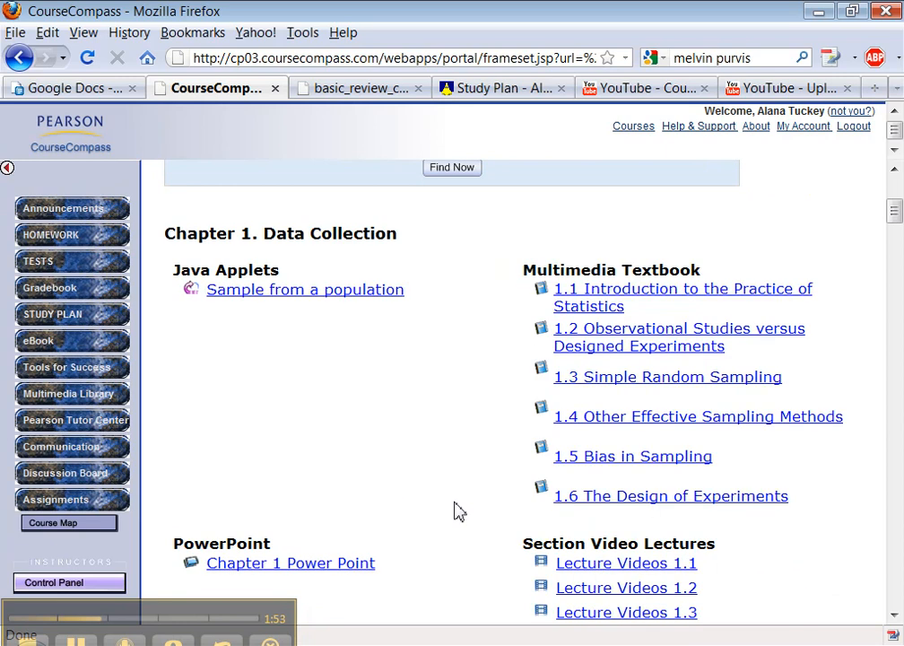
pyautogui.moveTo(344, 303)
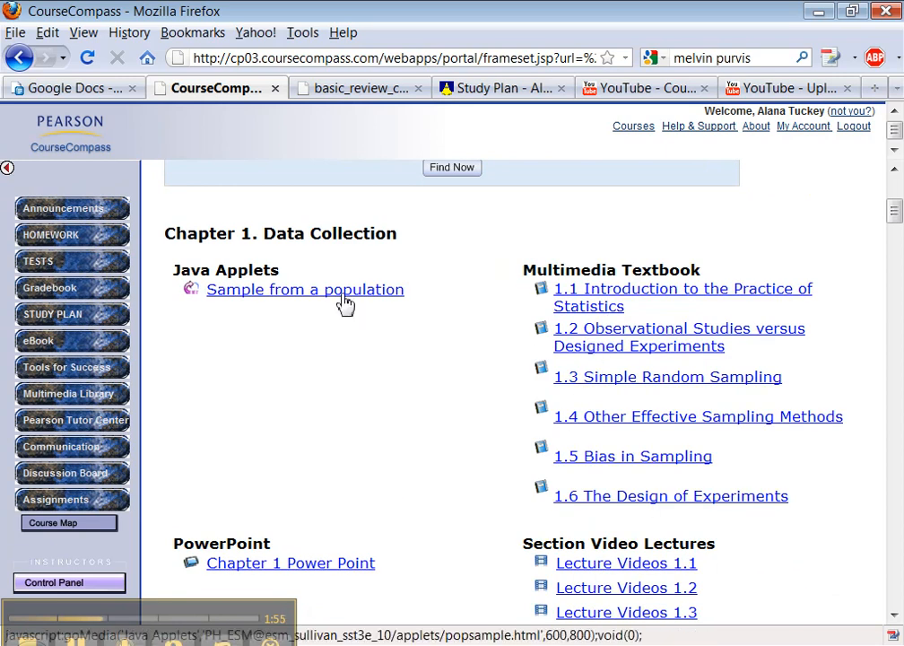
pyautogui.moveTo(336, 375)
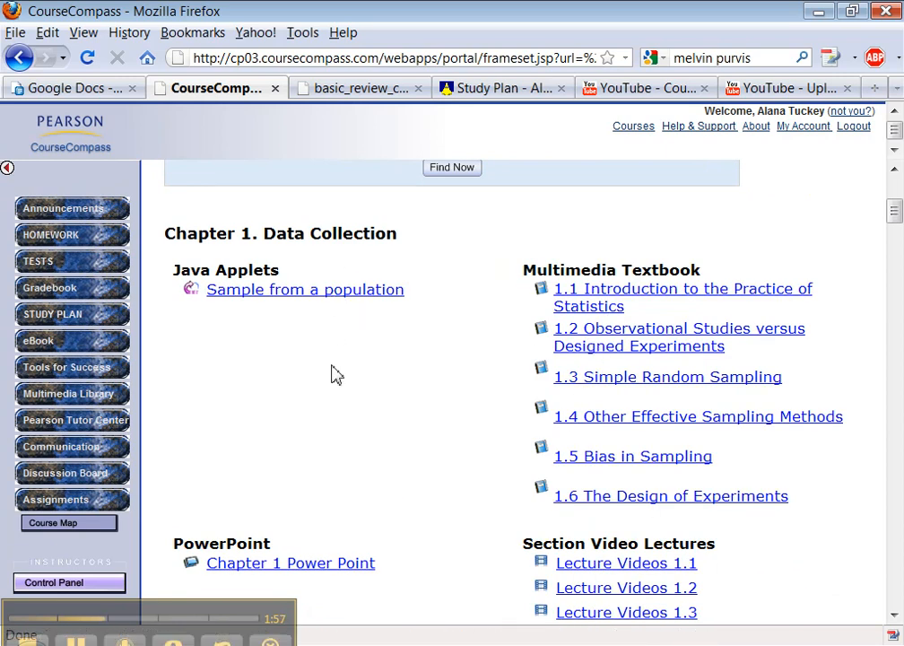
pyautogui.scroll(-3)
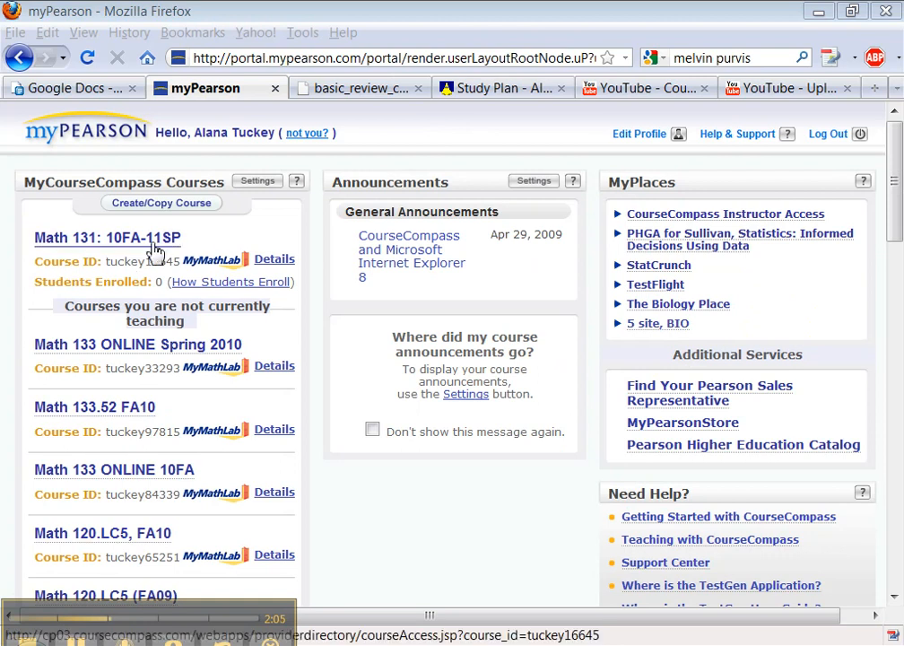
# Step: Enter the Math 131: 10FA-11SP course from myPearson and head to its Multimedia Library
pyautogui.click(106, 237)
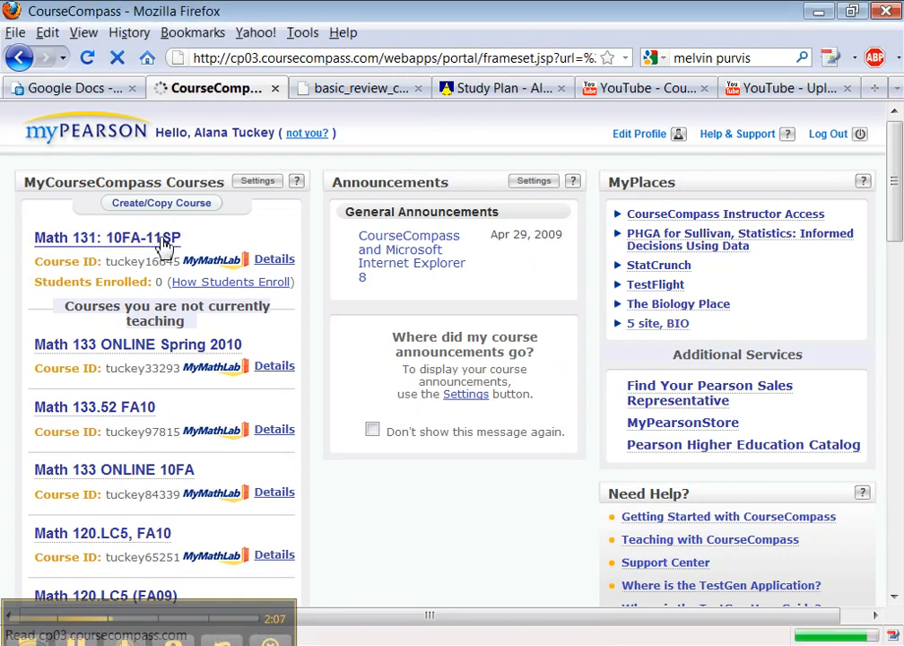
pyautogui.click(108, 237)
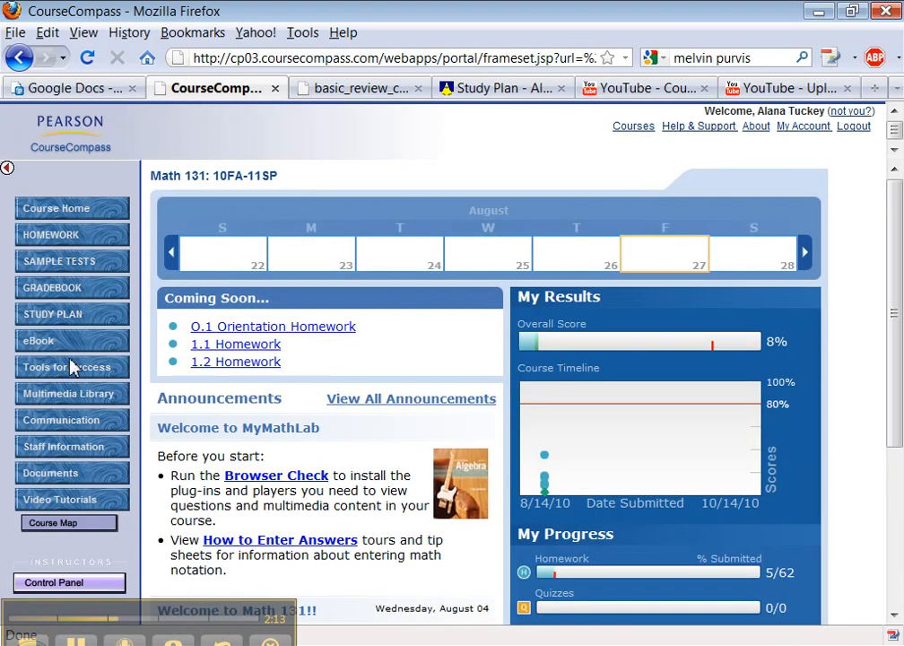
pyautogui.moveTo(68, 393)
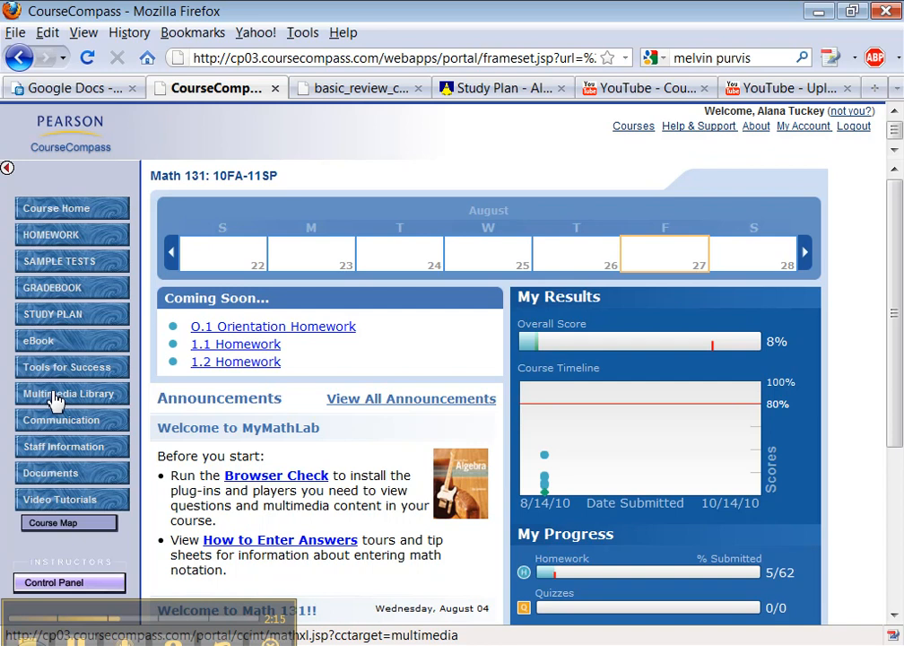
pyautogui.click(68, 393)
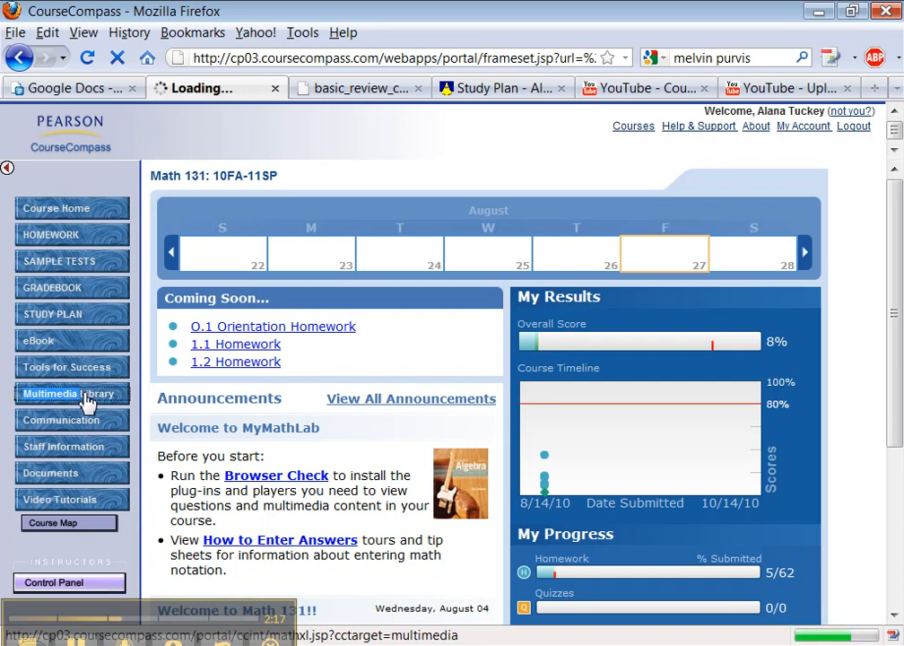
pyautogui.click(70, 395)
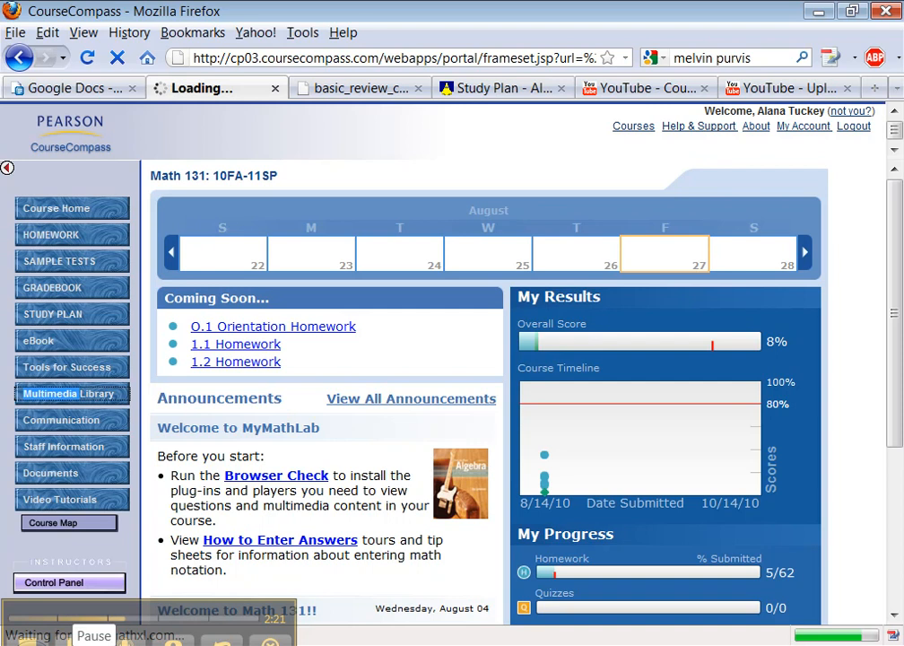
# Step: Run a Multimedia Library search with all chapters, all sections and every media type selected
pyautogui.click(68, 393)
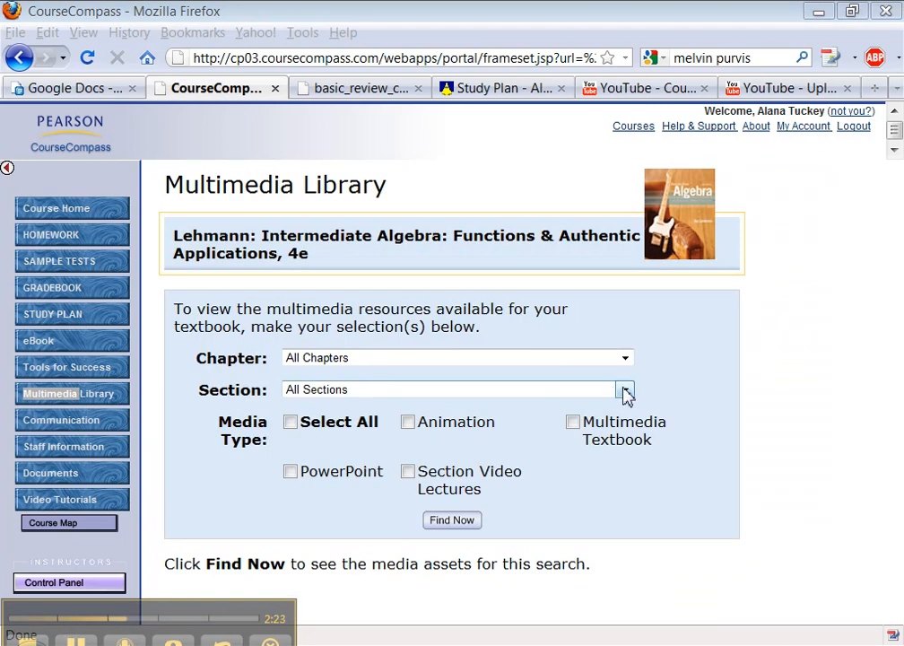
pyautogui.moveTo(308, 431)
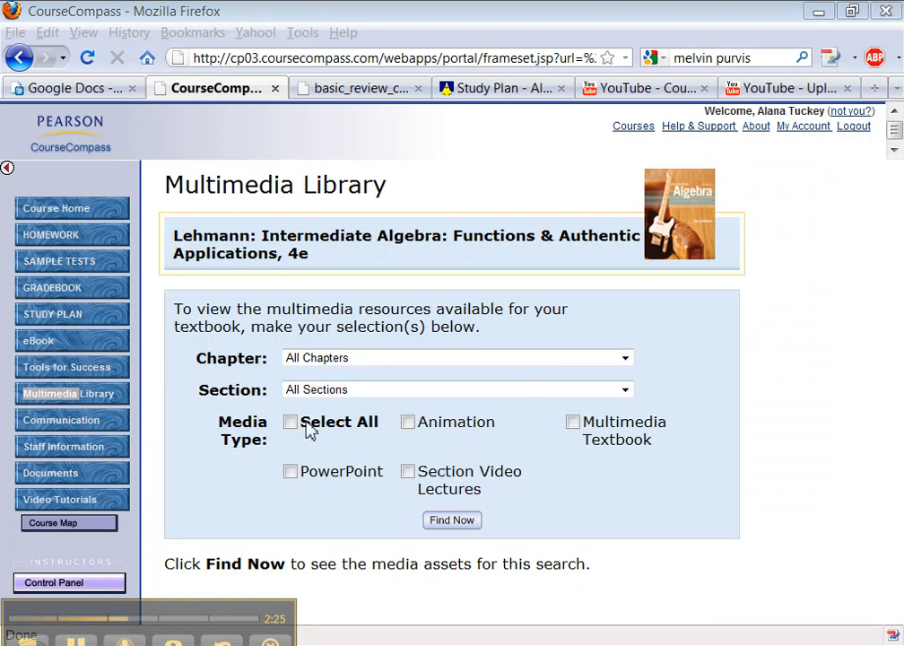
pyautogui.click(290, 422)
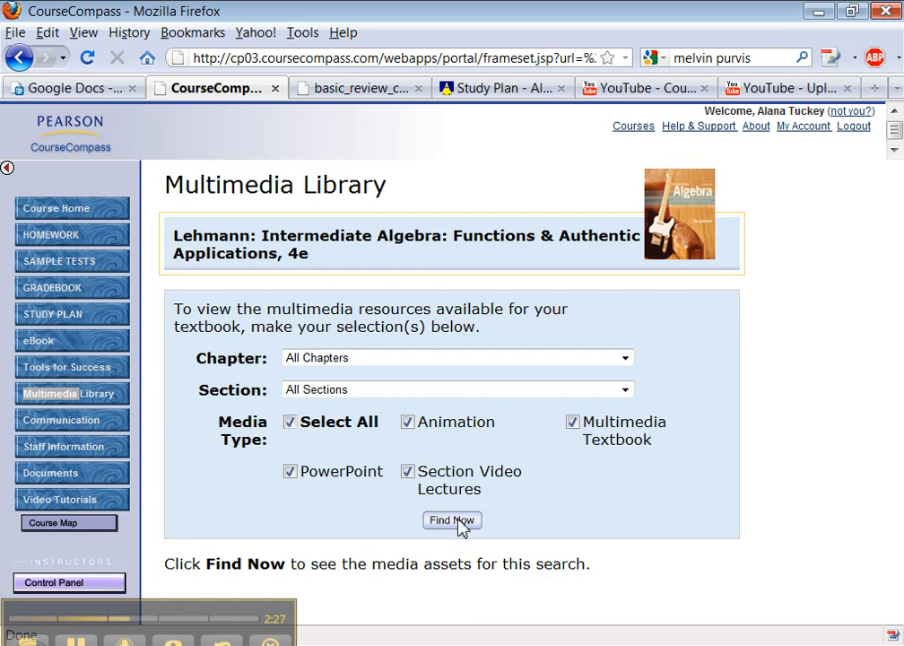
pyautogui.click(452, 520)
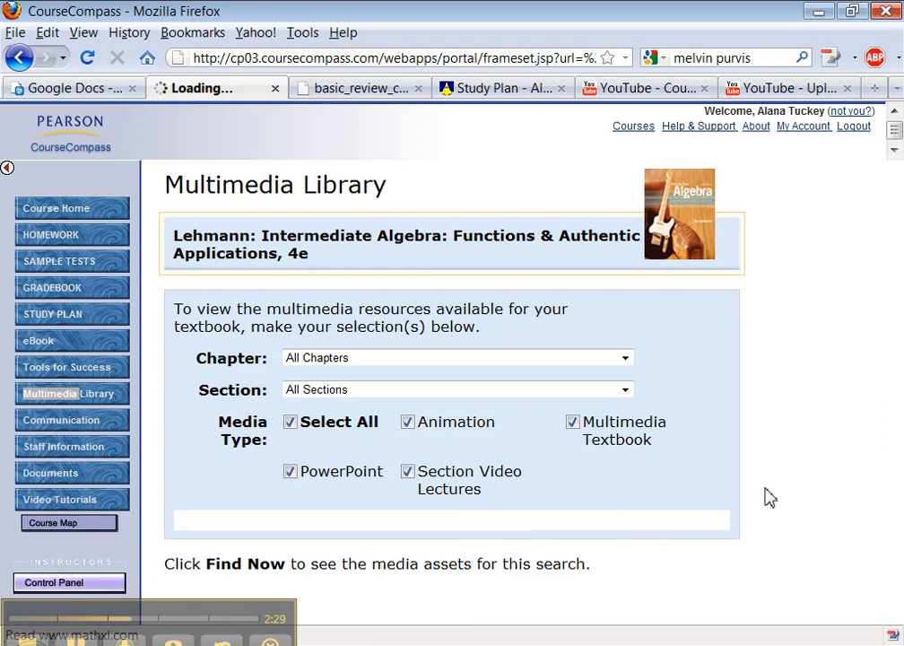
# Step: Browse Math 131's results by chapter — animations, textbook sections, PowerPoints, lecture videos — then go back to myPearson
pyautogui.click(452, 219)
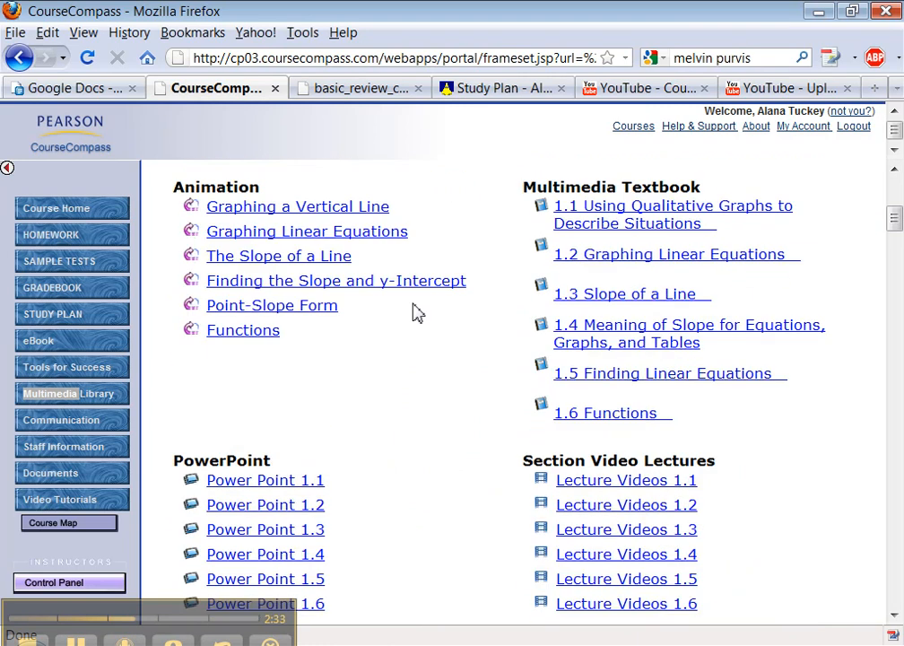
pyautogui.moveTo(285, 352)
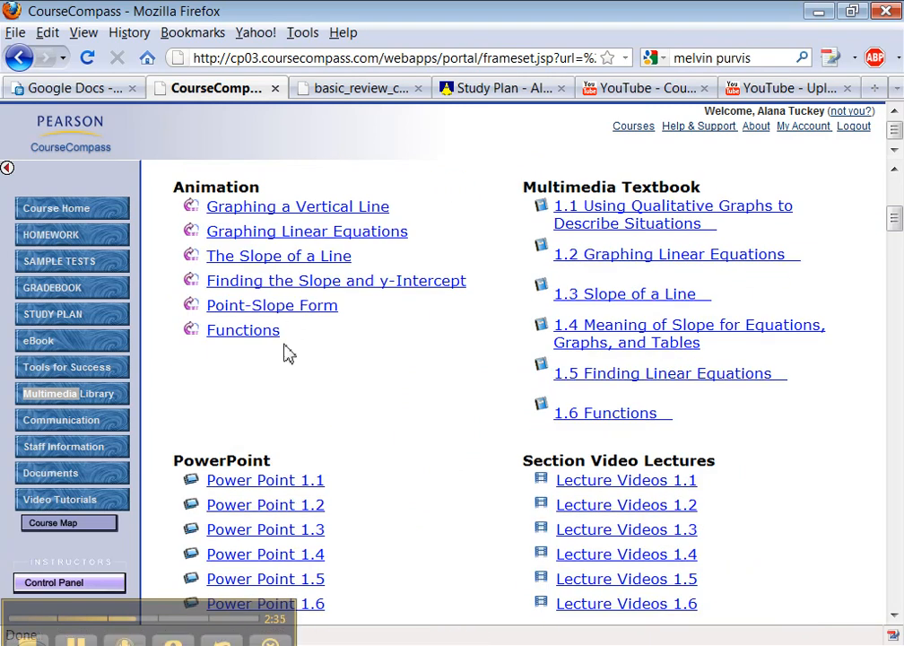
pyautogui.moveTo(273, 319)
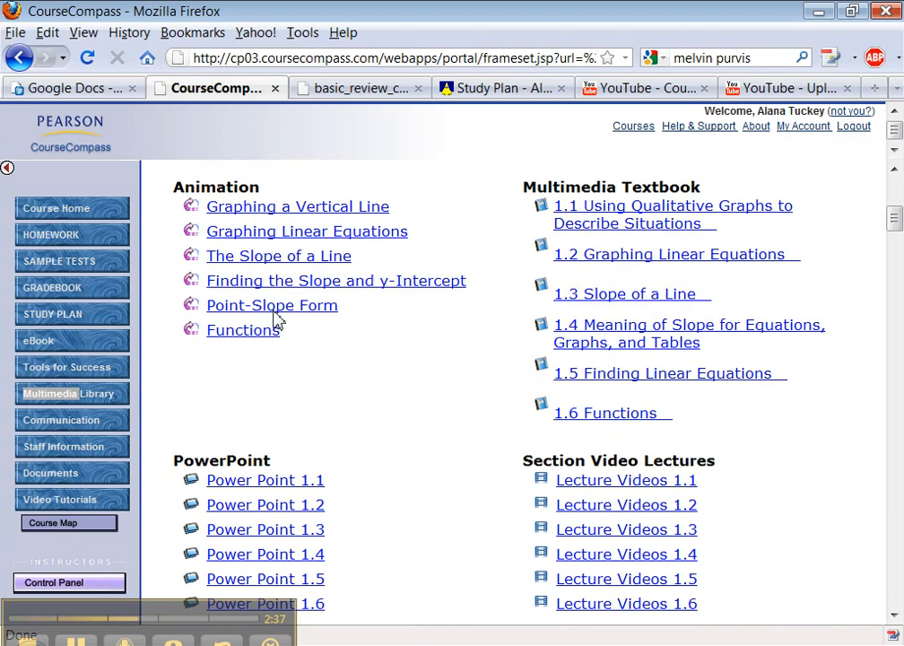
pyautogui.moveTo(309, 327)
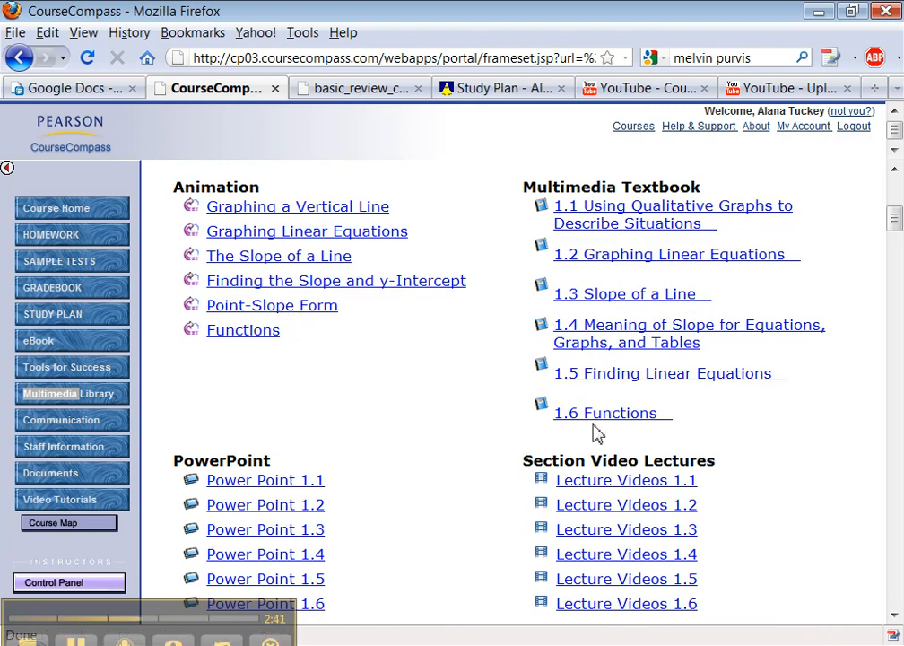
pyautogui.scroll(-3)
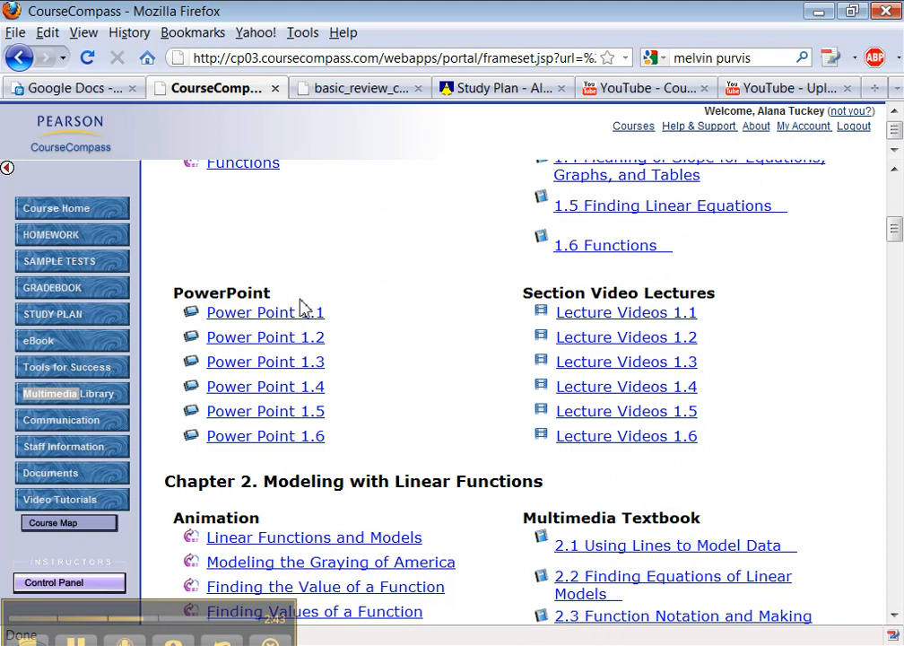
pyautogui.moveTo(649, 339)
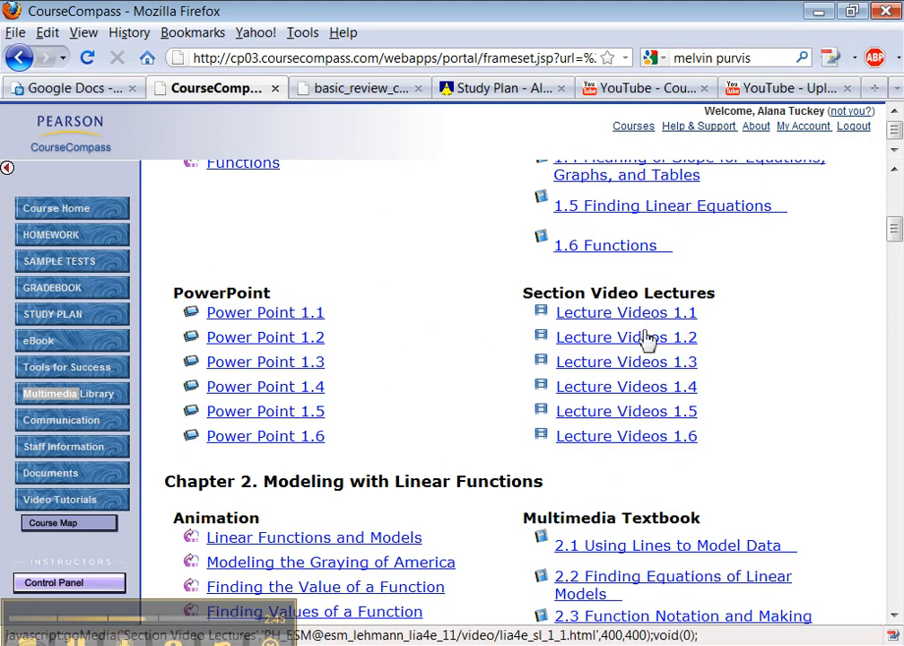
pyautogui.moveTo(477, 384)
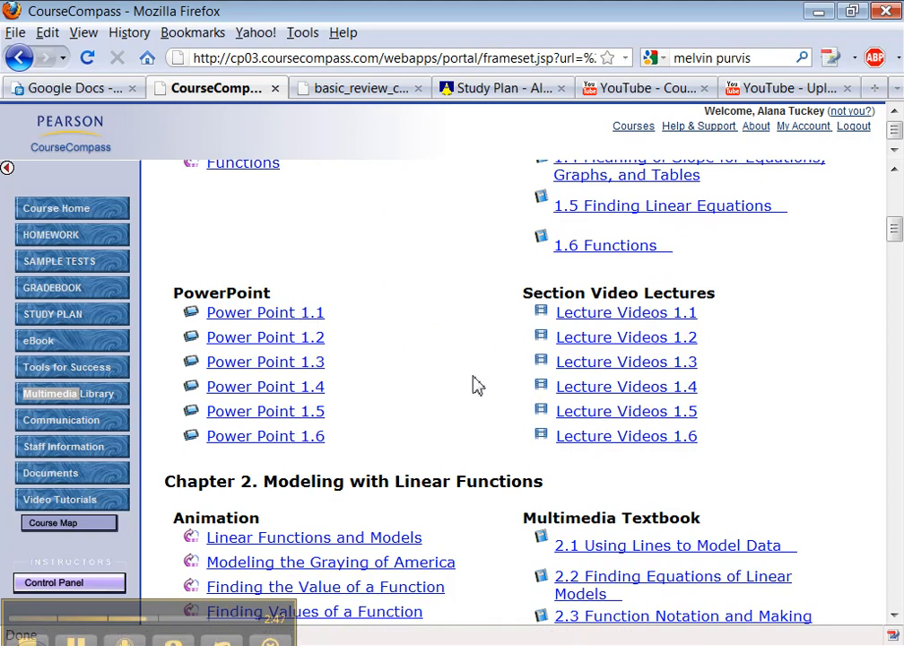
pyautogui.scroll(-3)
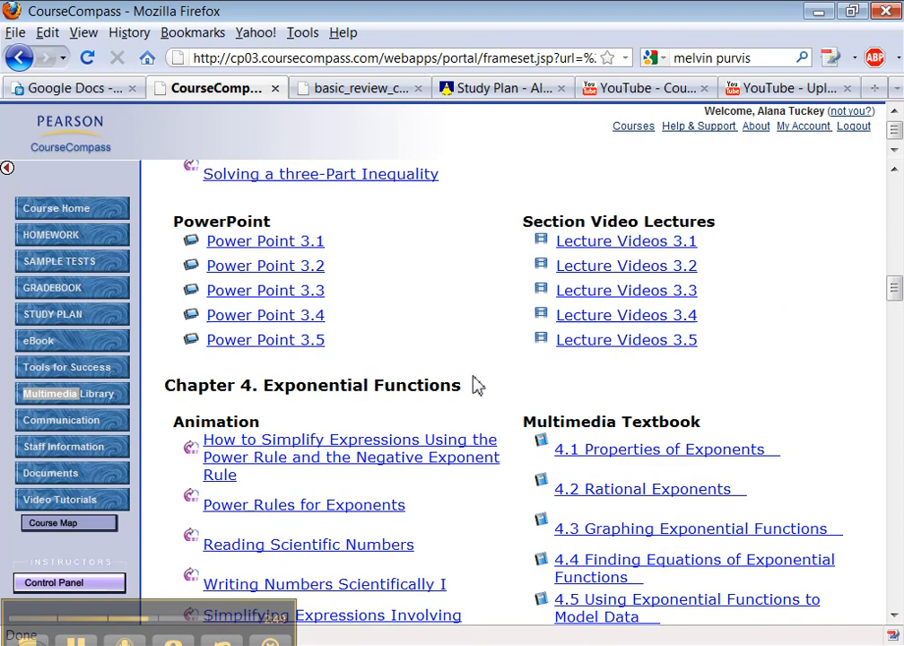
pyautogui.scroll(-3)
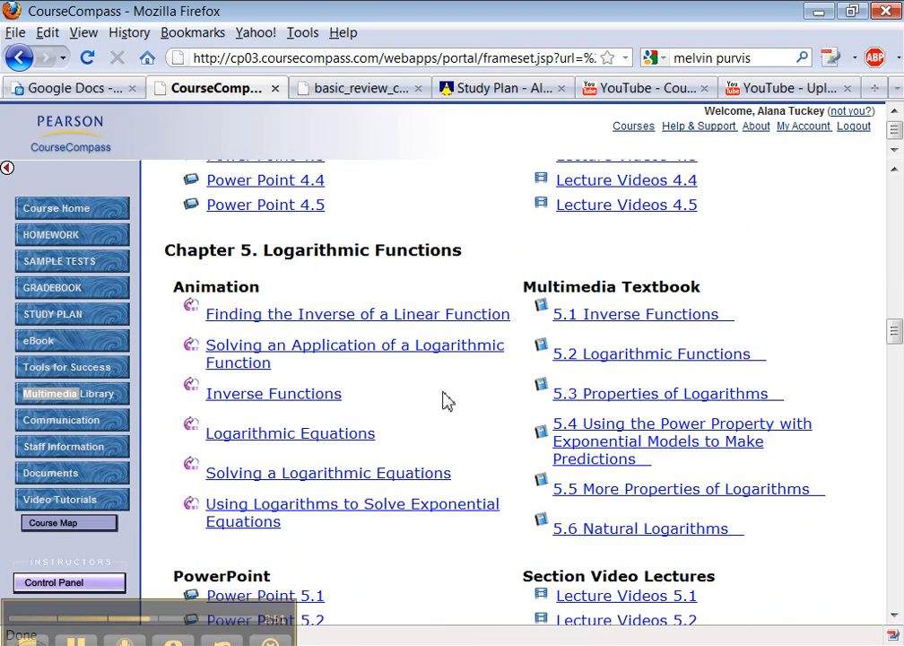
pyautogui.scroll(3)
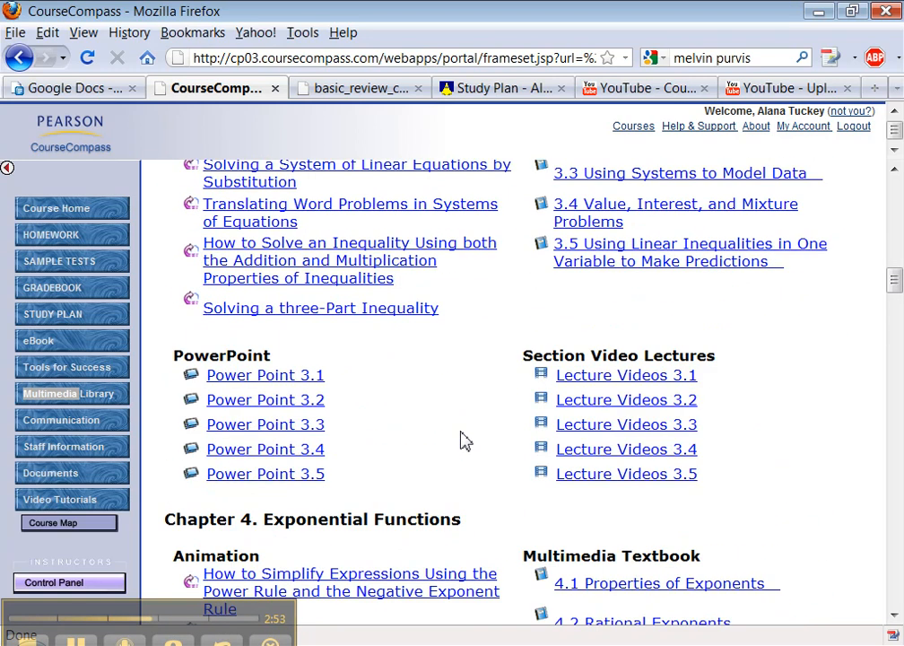
pyautogui.scroll(3)
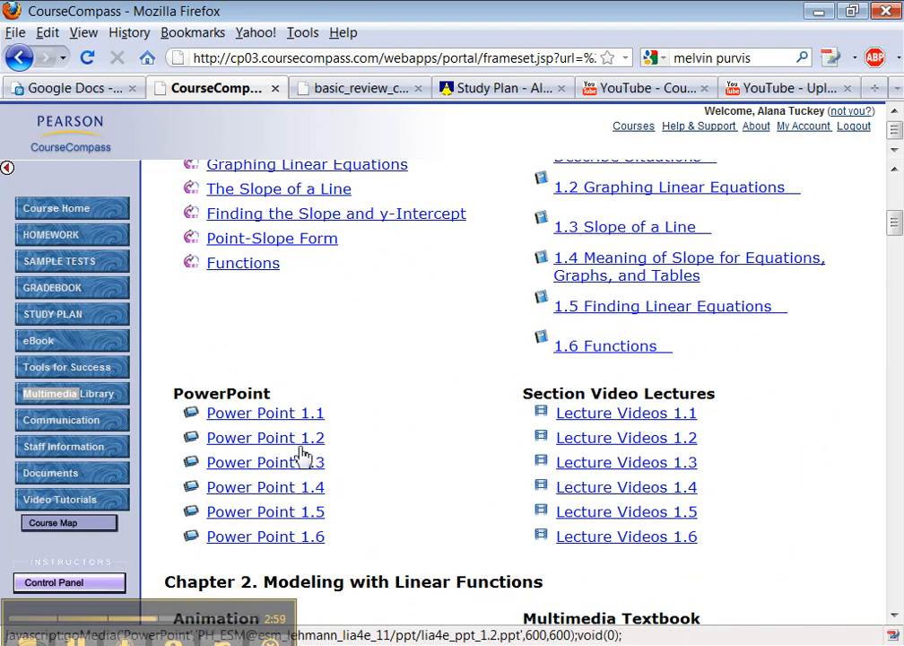
pyautogui.scroll(3)
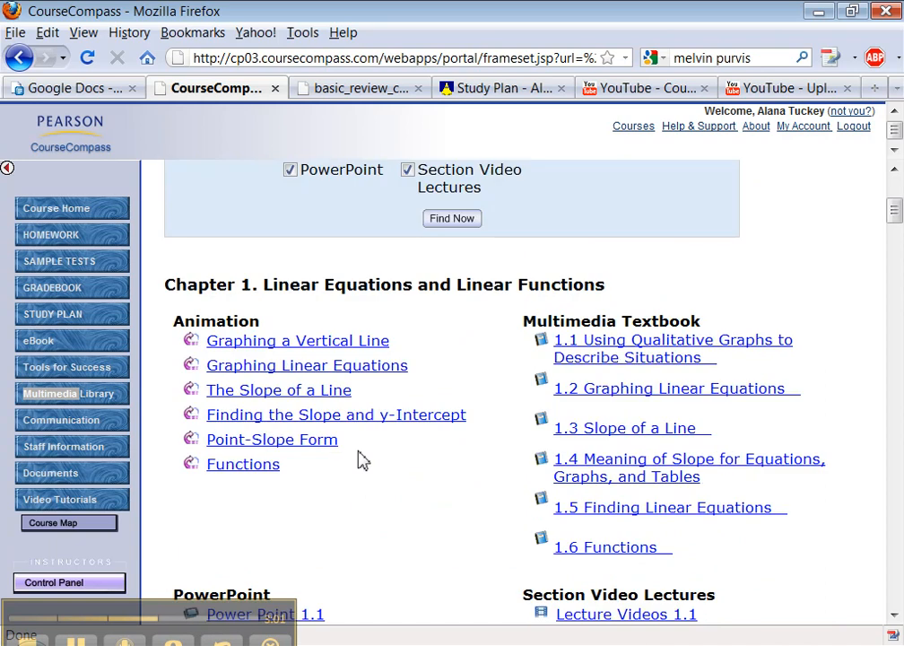
pyautogui.scroll(3)
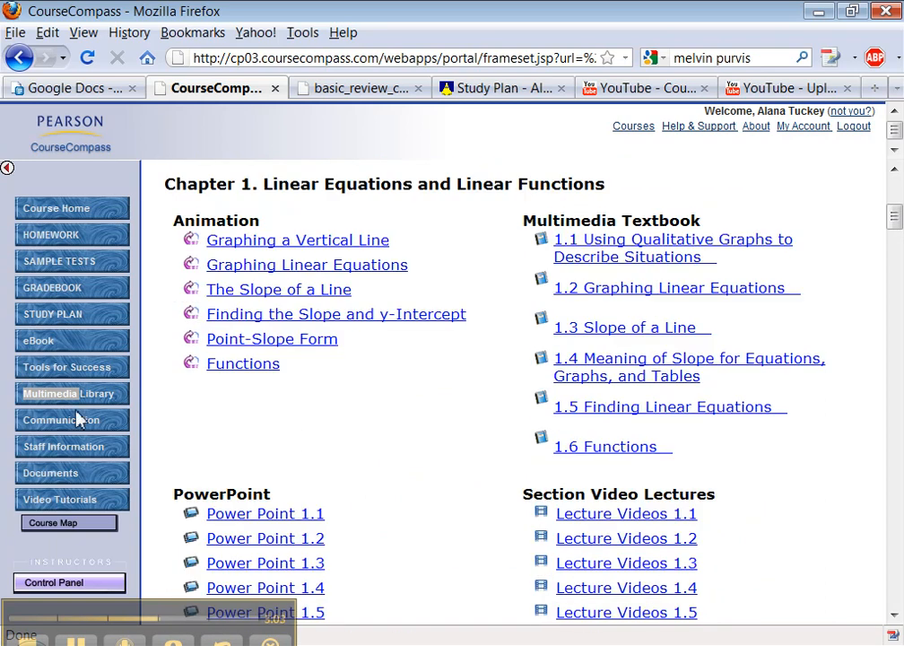
pyautogui.moveTo(183, 226)
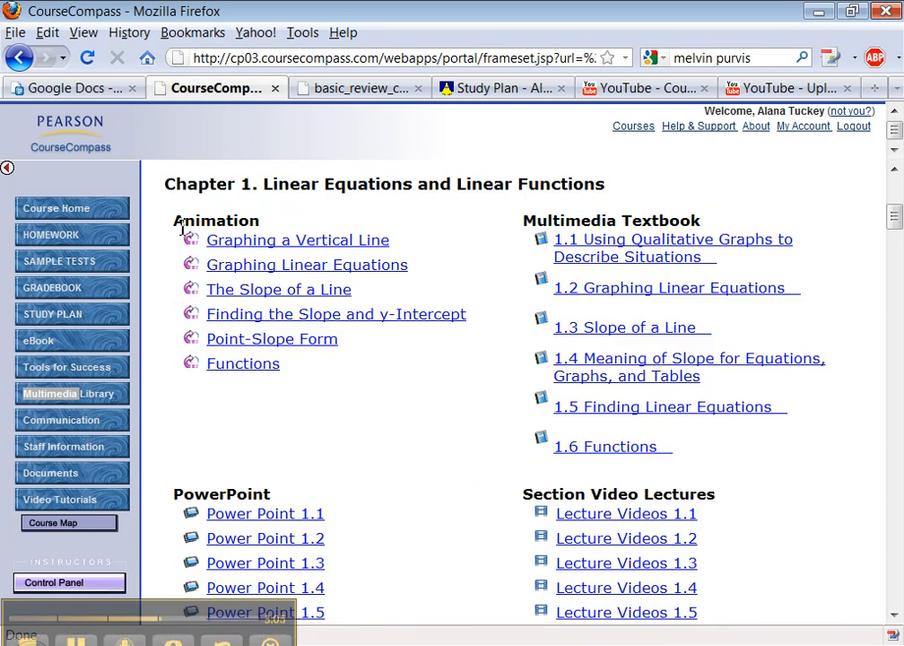
pyautogui.moveTo(240, 437)
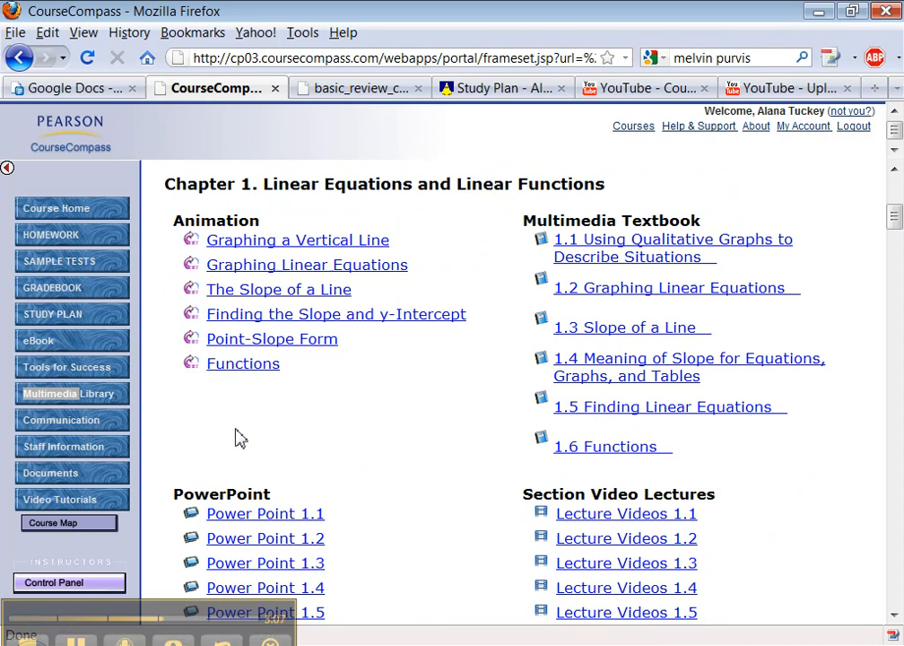
pyautogui.click(66, 393)
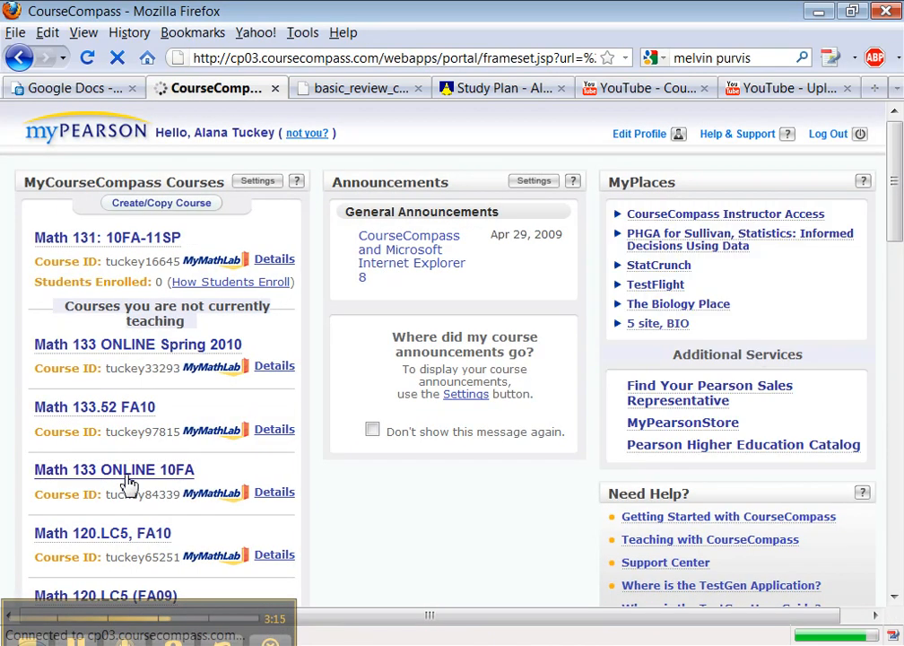
# Step: Enter the Math 133 ONLINE 10FA course, landing on its Announcements page with the grades post
pyautogui.click(114, 470)
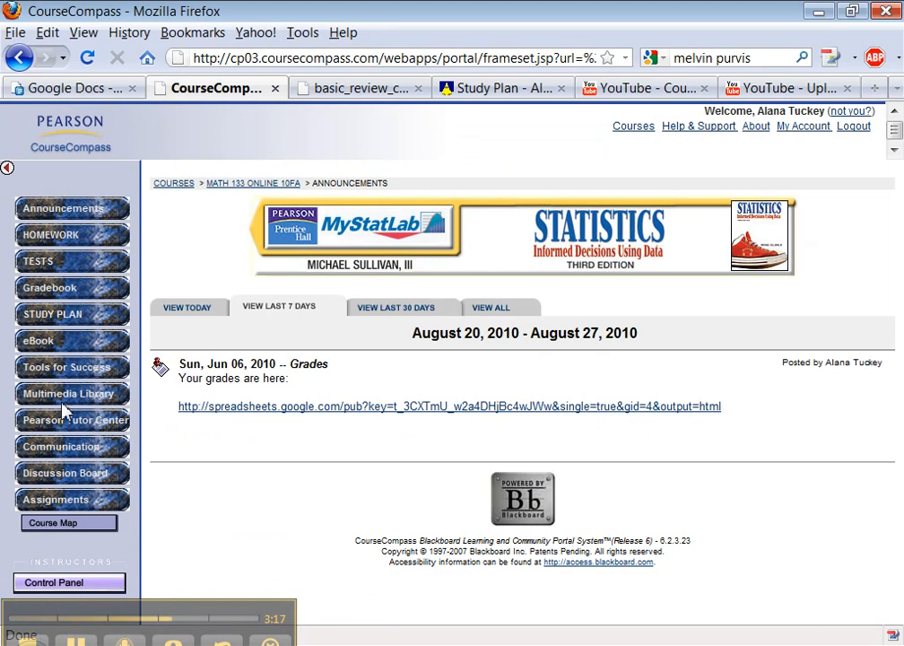
pyautogui.moveTo(68, 447)
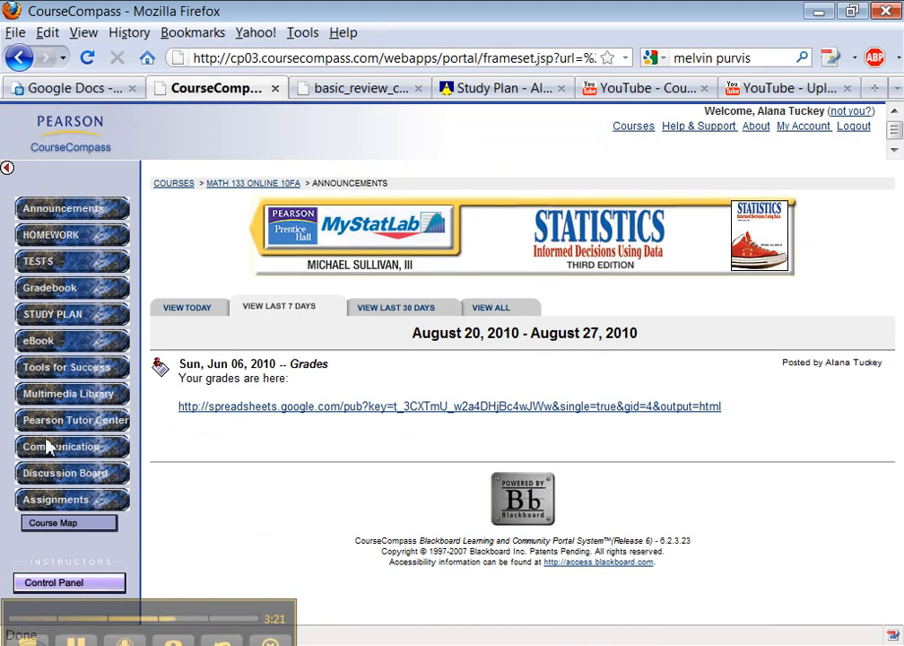
pyautogui.moveTo(71, 433)
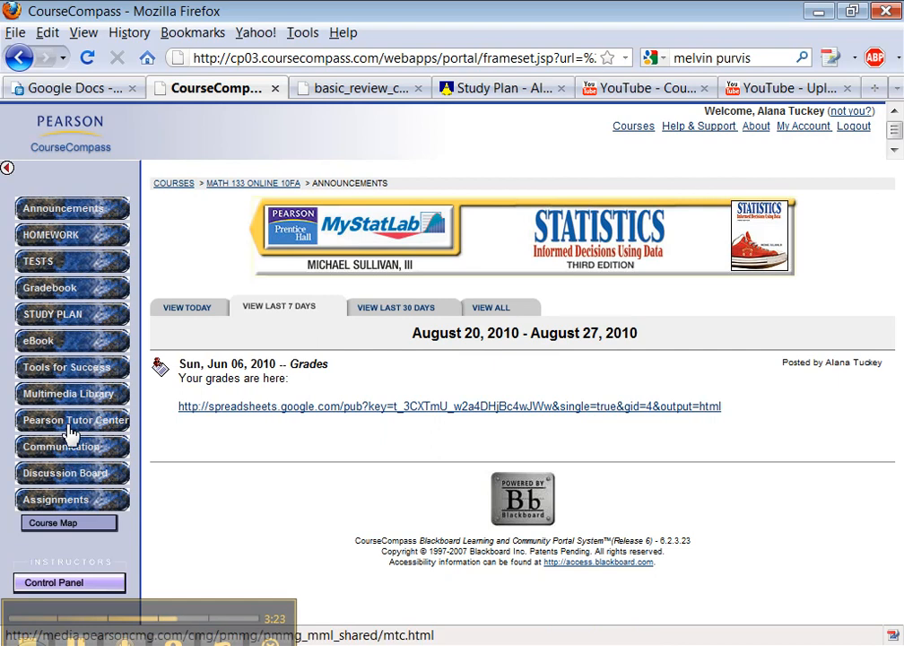
pyautogui.click(74, 420)
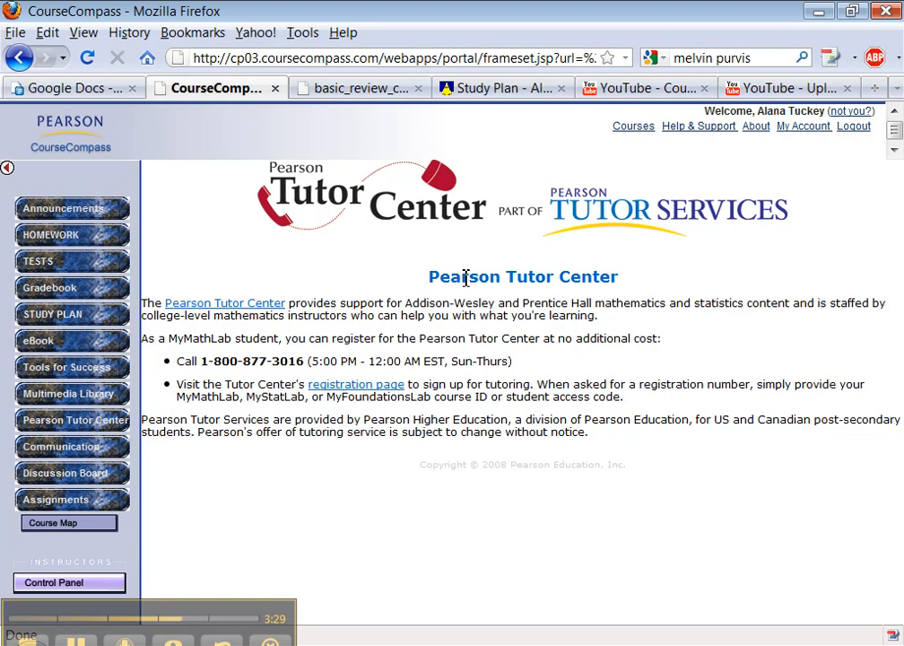
pyautogui.moveTo(560, 436)
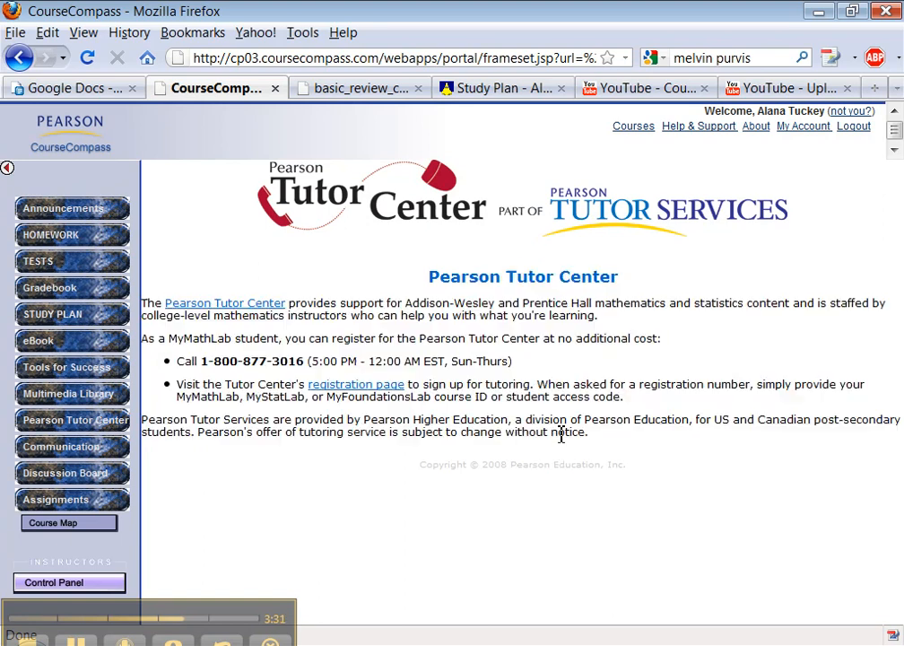
pyautogui.moveTo(429, 290)
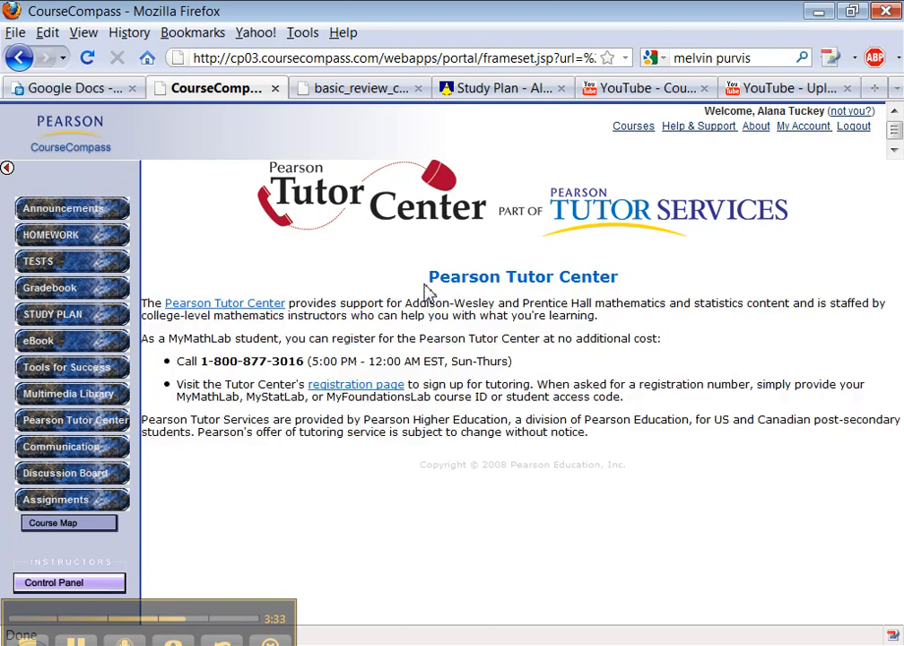
pyautogui.doubleClick(465, 277)
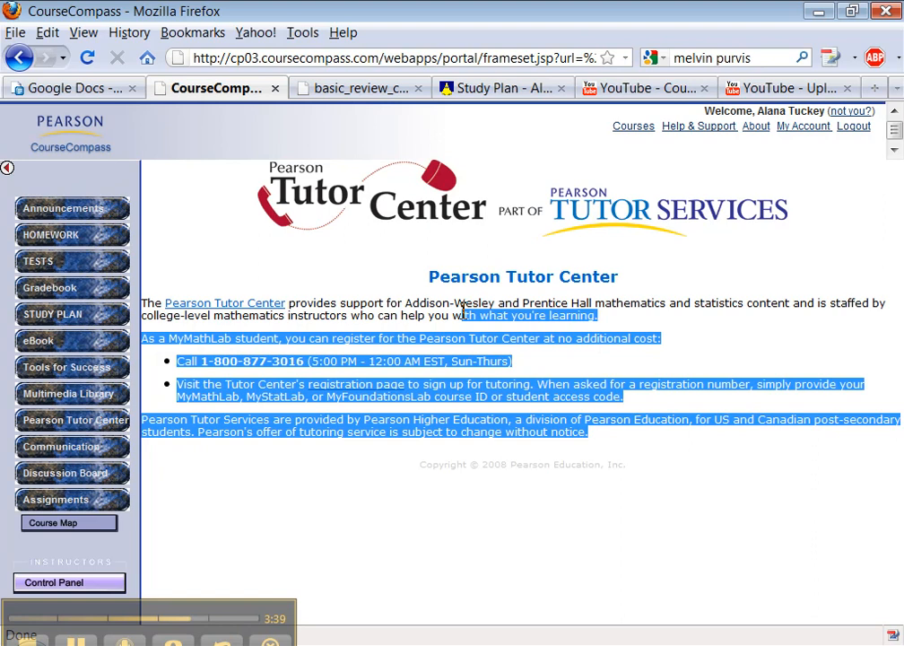
pyautogui.click(452, 316)
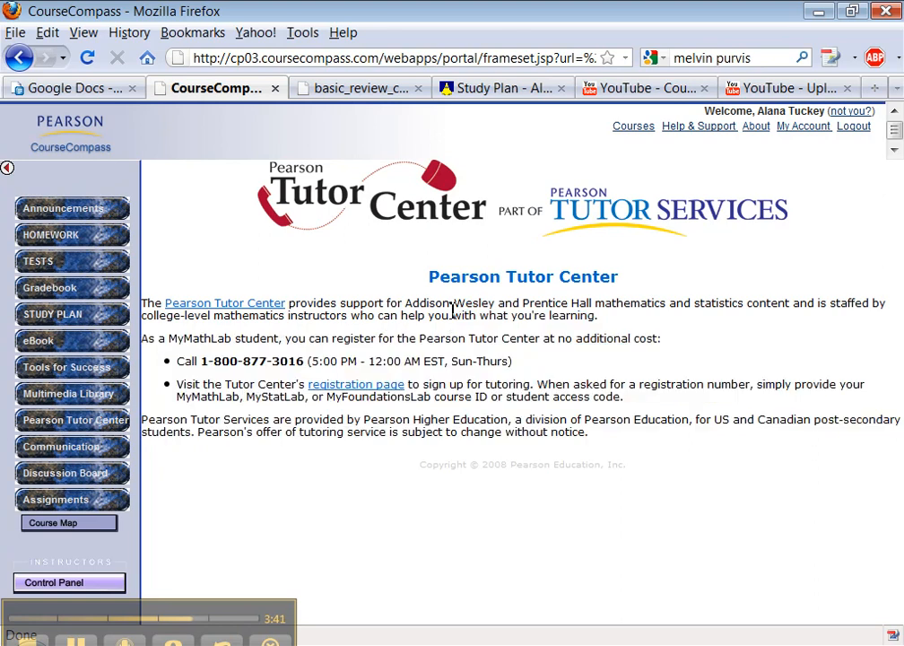
pyautogui.moveTo(454, 316); pyautogui.dragTo(592, 430)
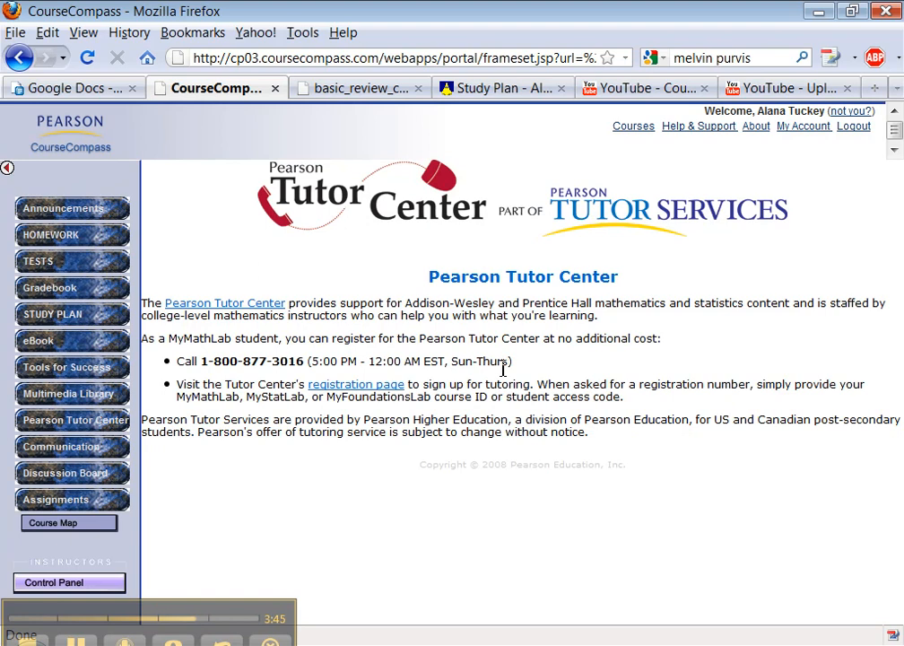
pyautogui.moveTo(72, 474)
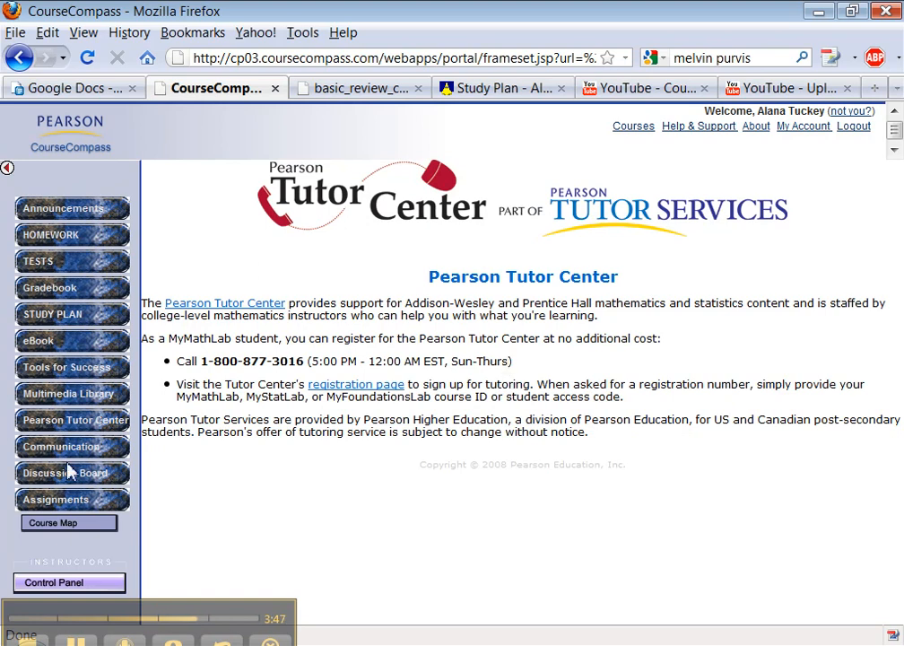
# Step: Reach Math 133's Announcements through Communication, showing the grades announcement with its spreadsheet link
pyautogui.click(72, 444)
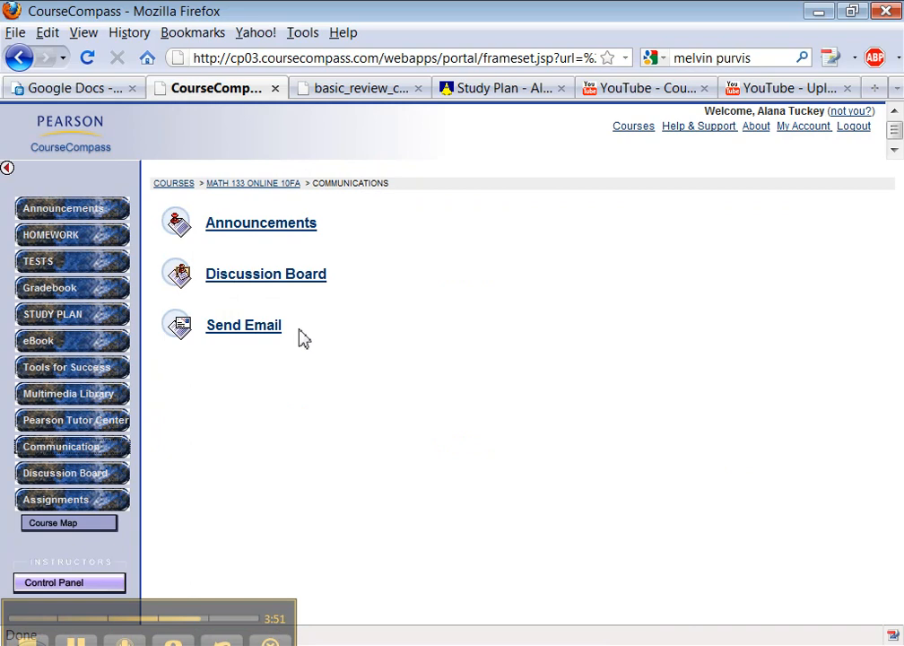
pyautogui.moveTo(273, 208)
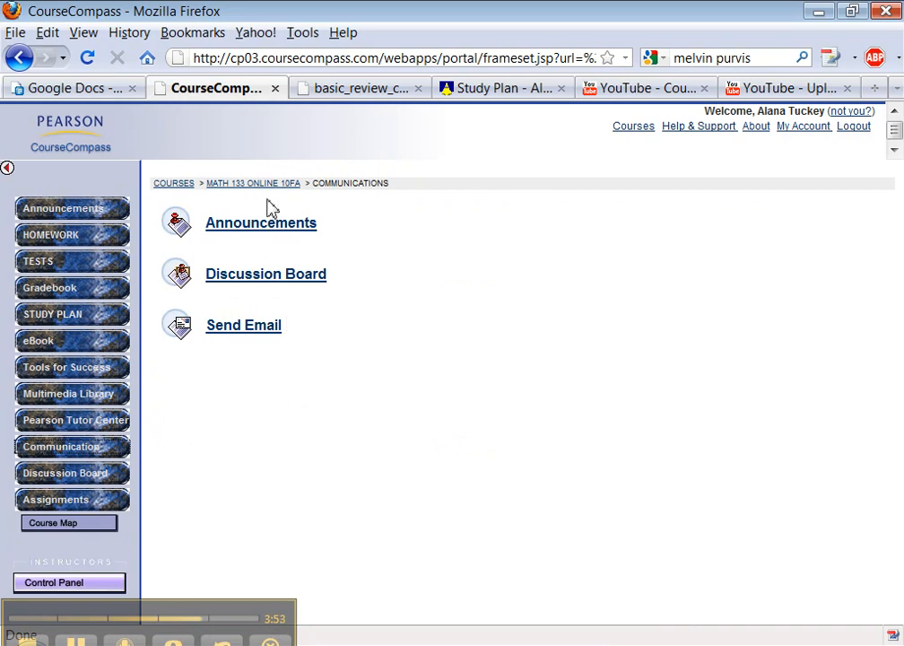
pyautogui.moveTo(266, 255)
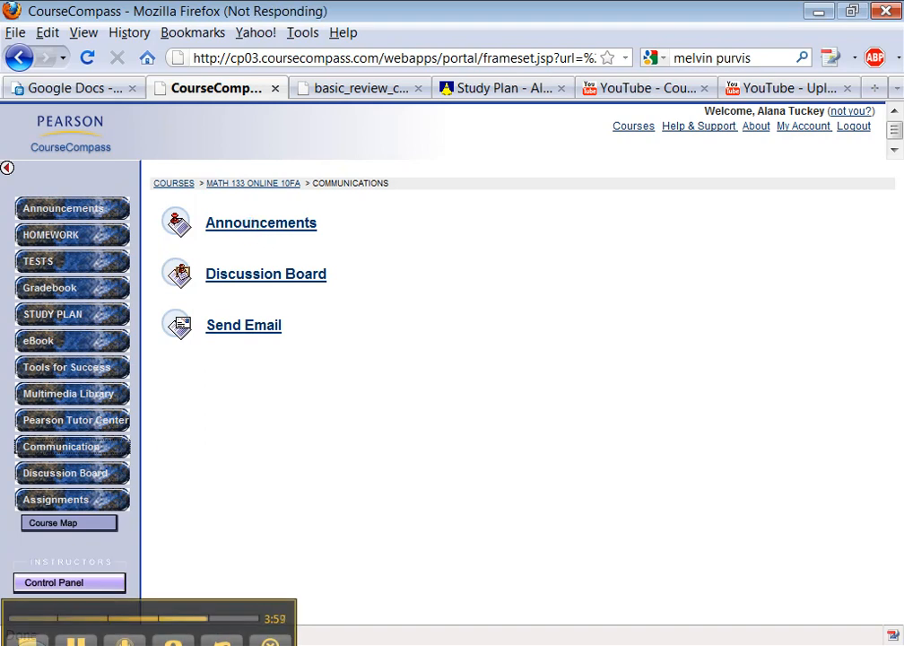
pyautogui.click(261, 222)
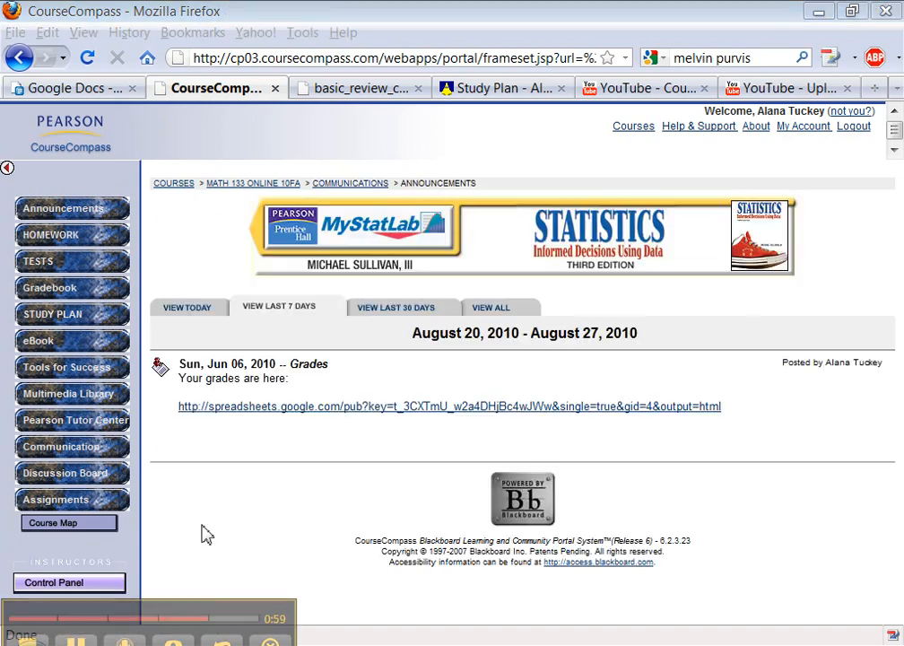
pyautogui.moveTo(81, 177)
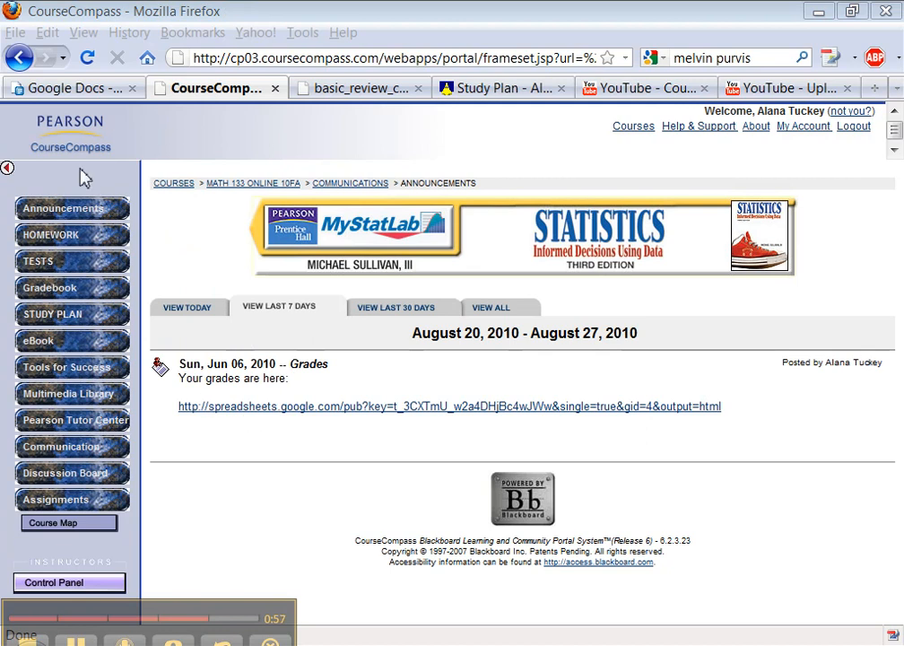
pyautogui.moveTo(43, 452)
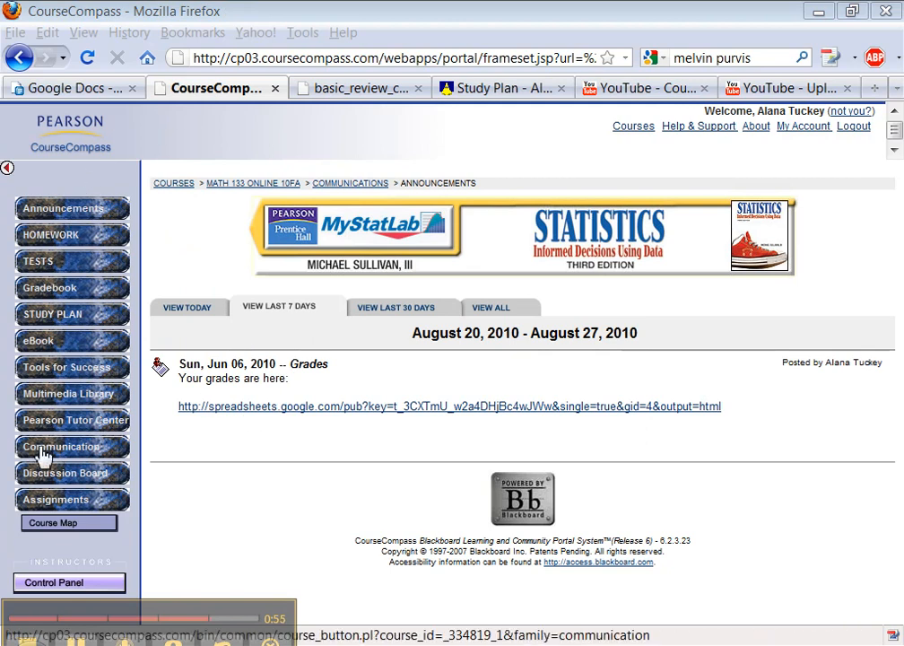
# Step: Show the Math 133 Discussion Board with its five module discussion forums
pyautogui.click(61, 444)
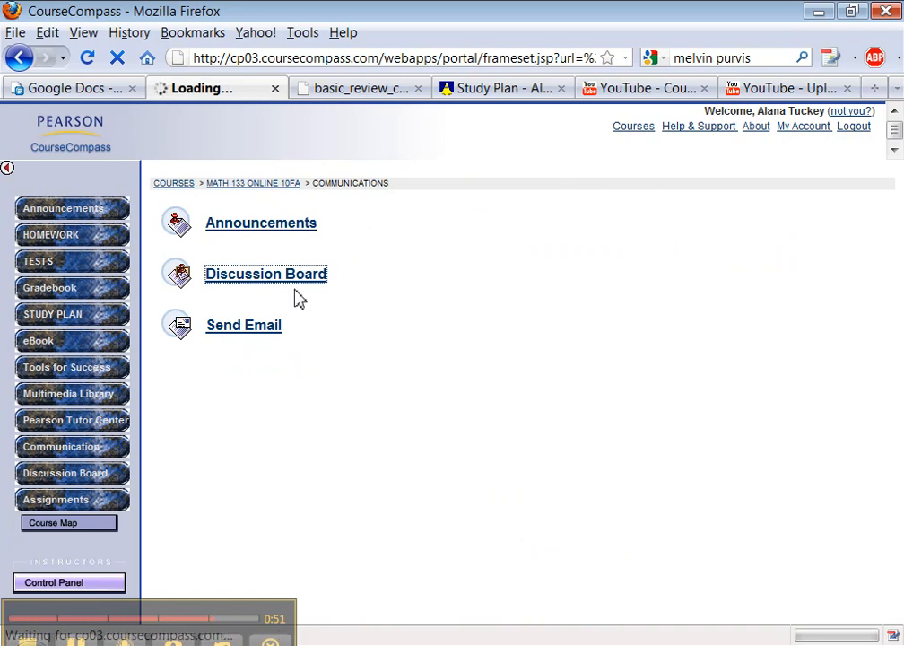
pyautogui.click(265, 272)
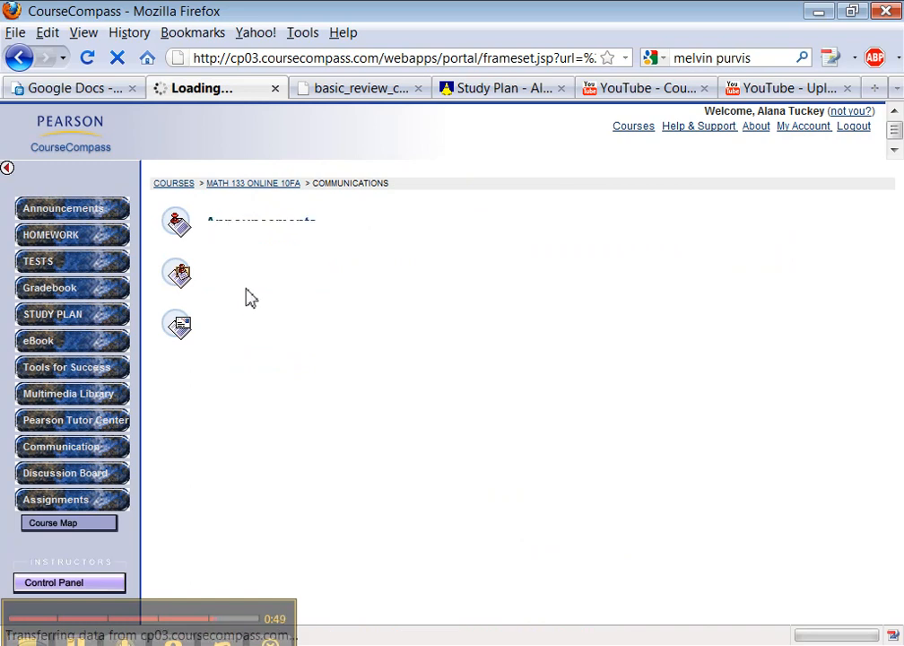
pyautogui.click(65, 473)
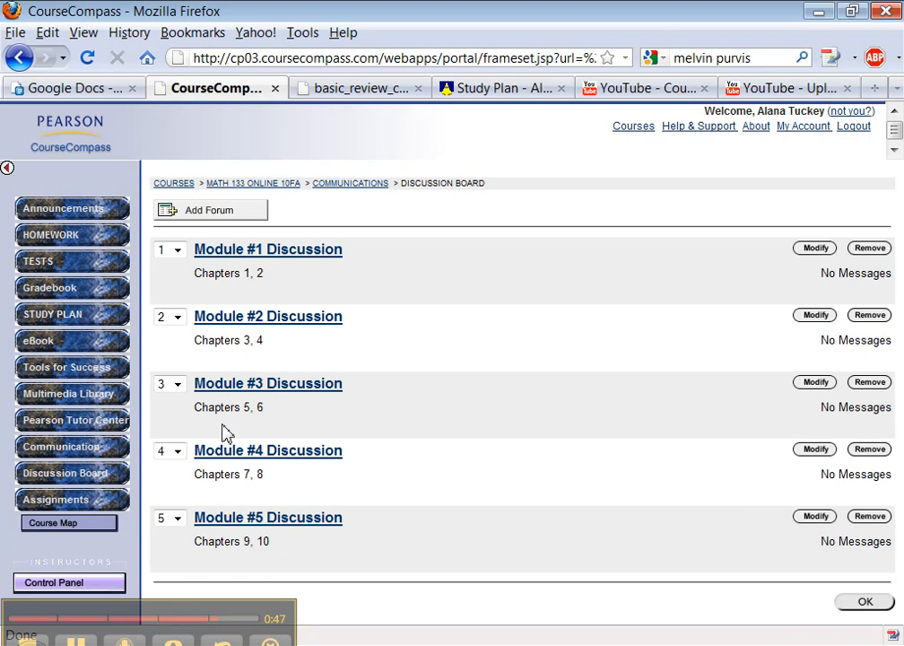
pyautogui.moveTo(229, 249)
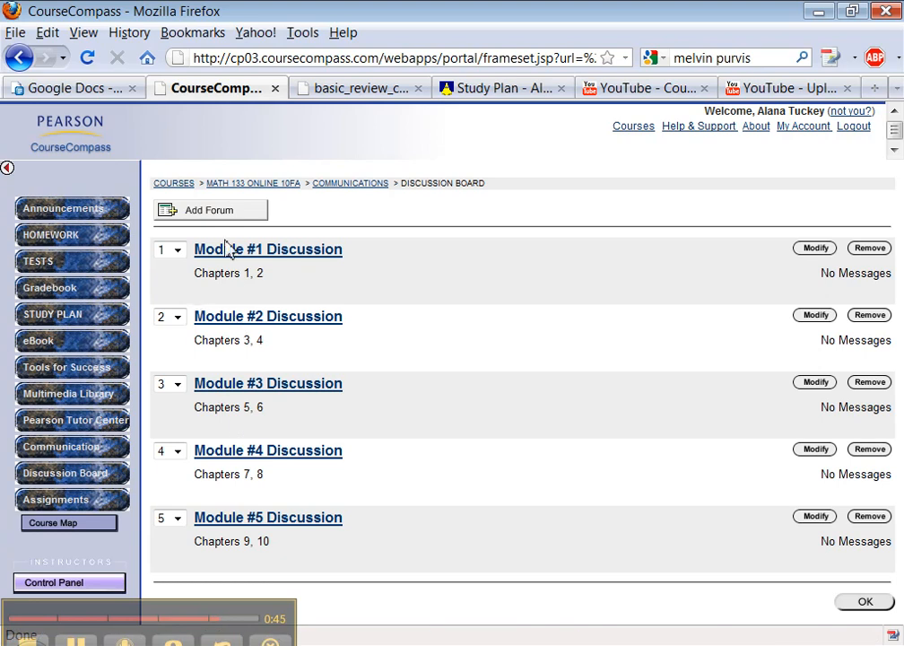
pyautogui.moveTo(81, 467)
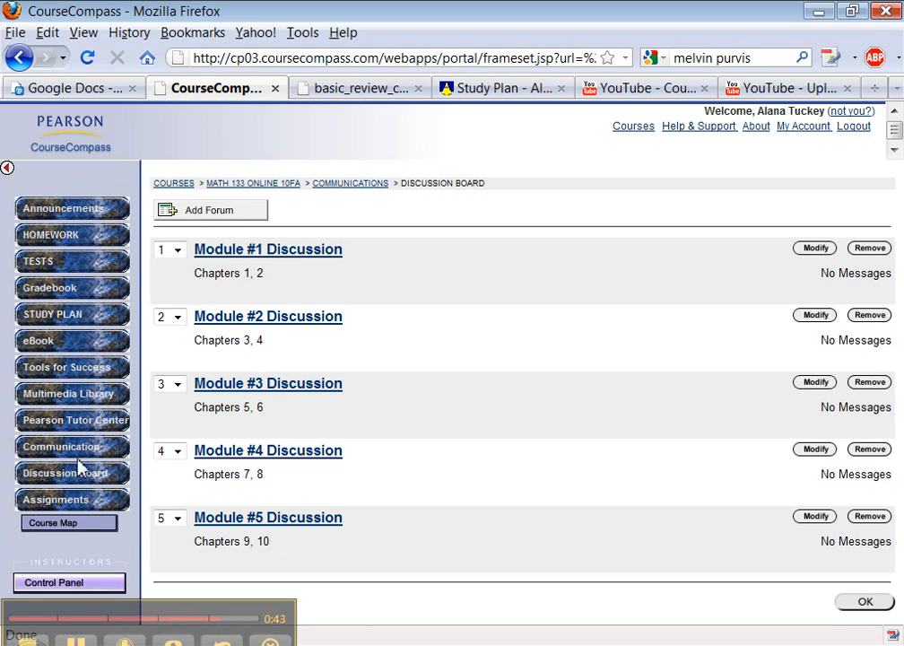
# Step: View the Send Email form addressed to All Users, then go back to Communication tools
pyautogui.click(72, 445)
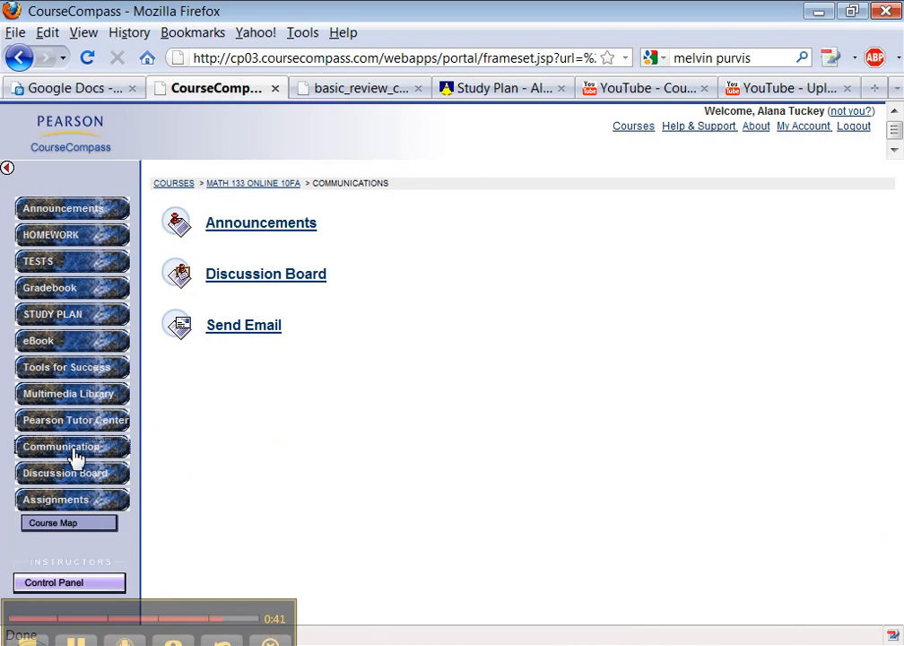
pyautogui.click(244, 325)
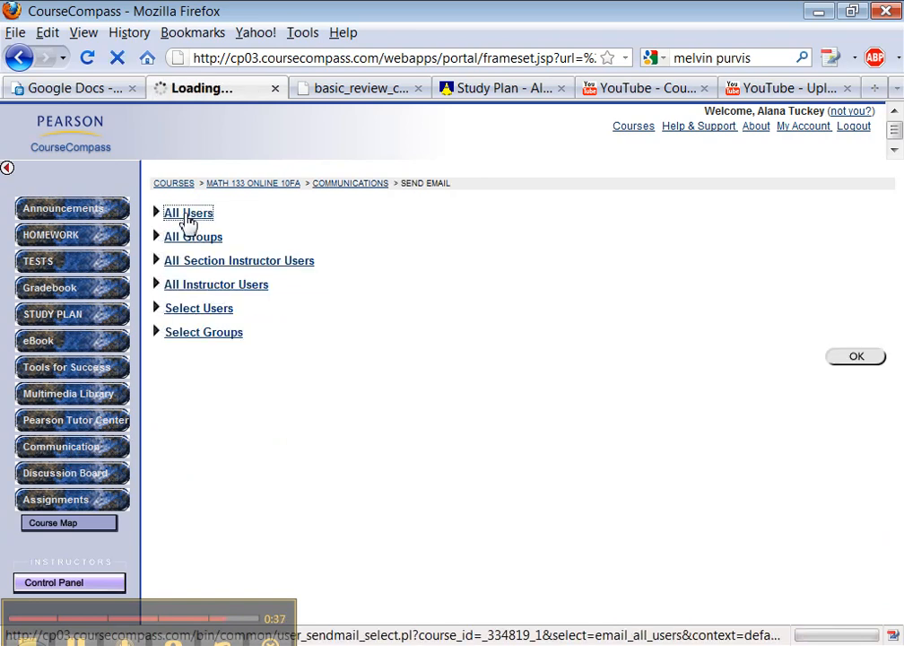
pyautogui.click(187, 212)
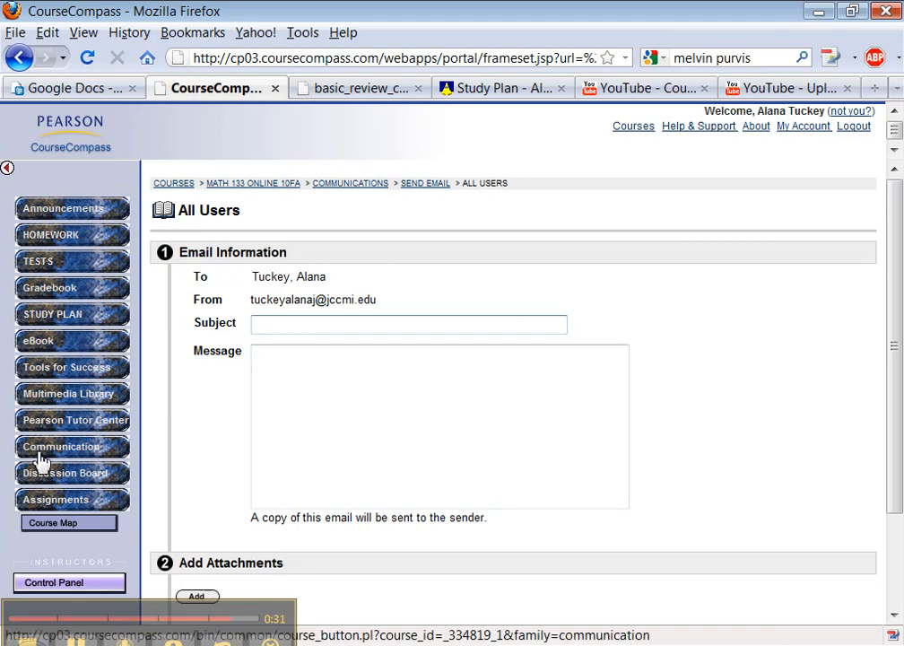
pyautogui.click(65, 445)
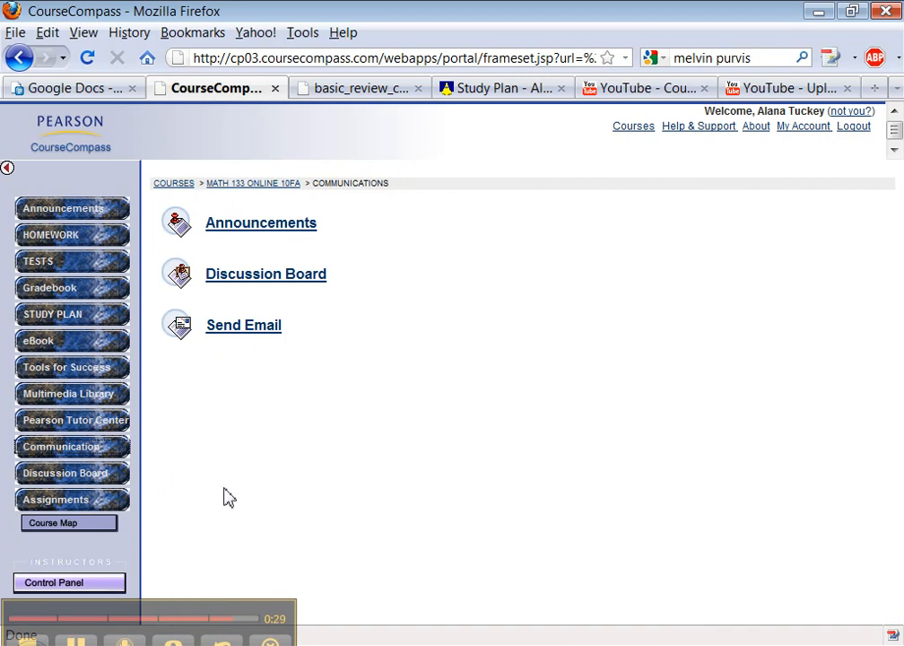
pyautogui.moveTo(174, 587)
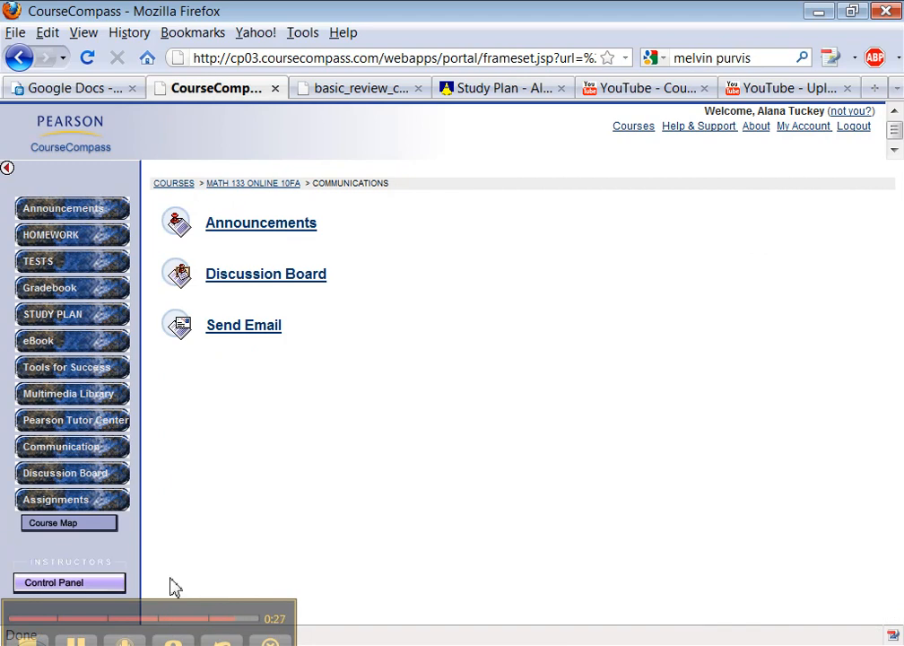
pyautogui.moveTo(130, 539)
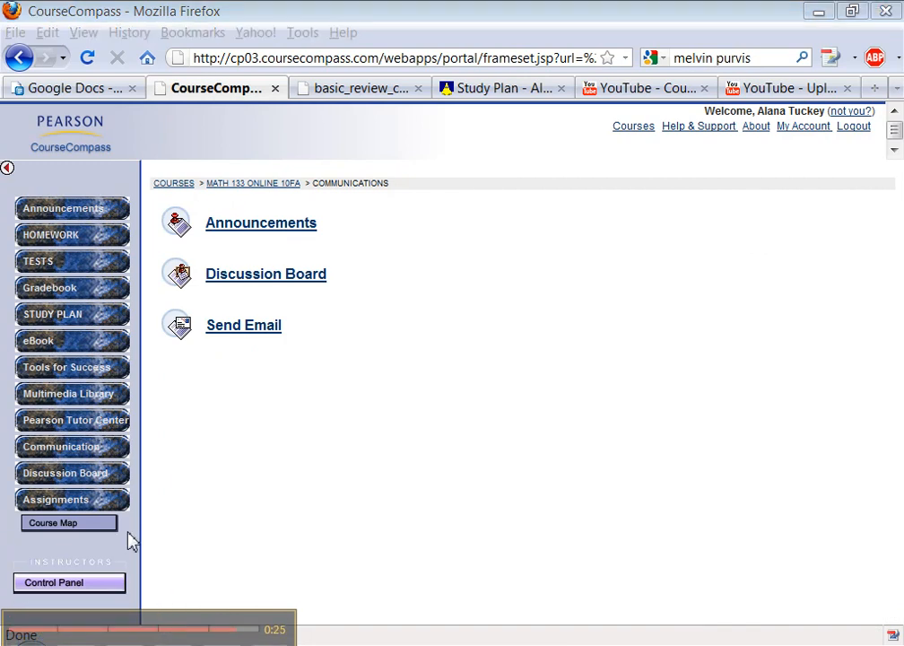
# Step: Start an Add Forum form from the Discussion Board and review its Forum Settings and moderator options
pyautogui.click(72, 474)
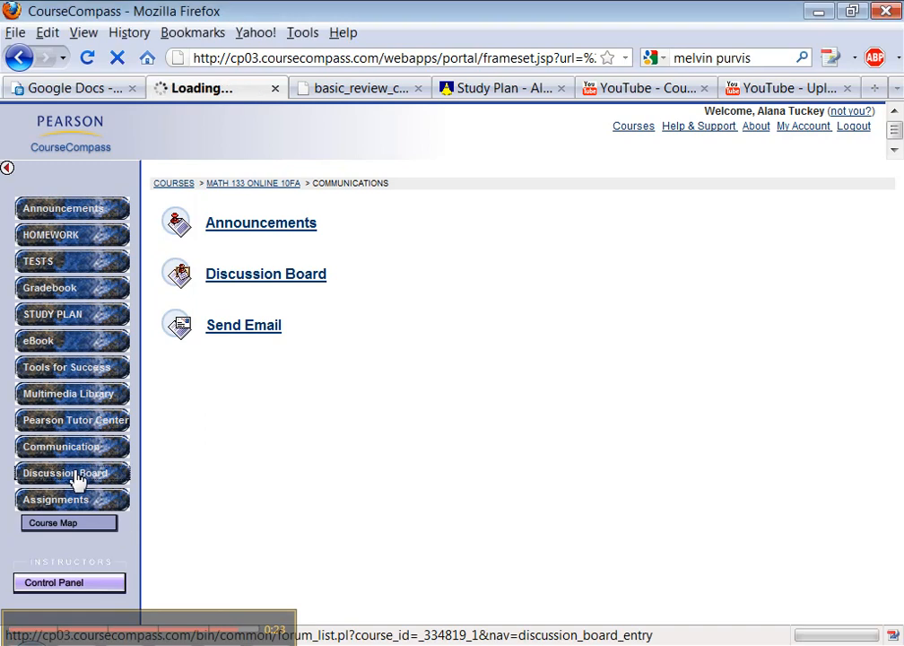
pyautogui.click(72, 474)
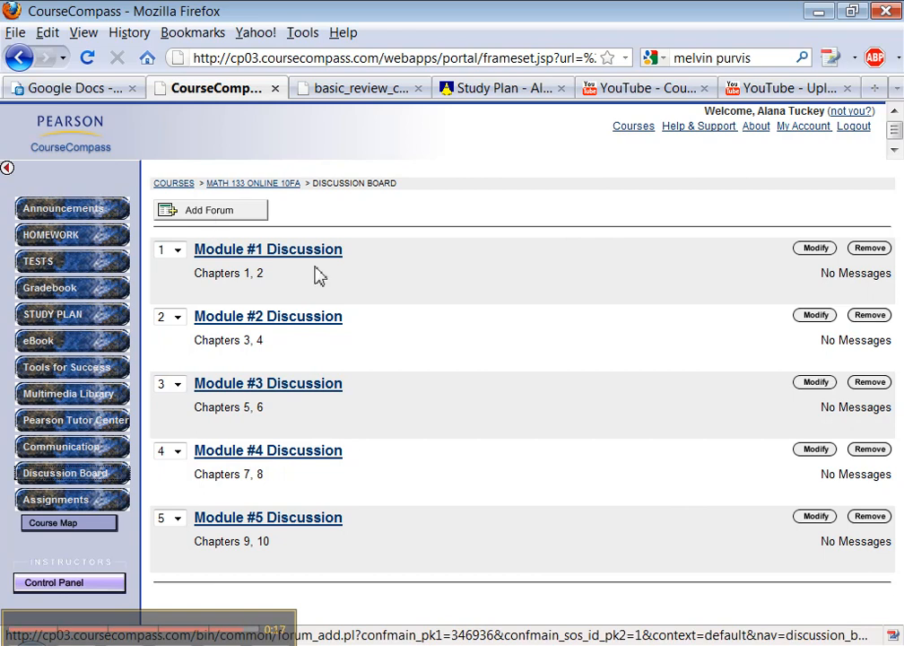
pyautogui.click(210, 208)
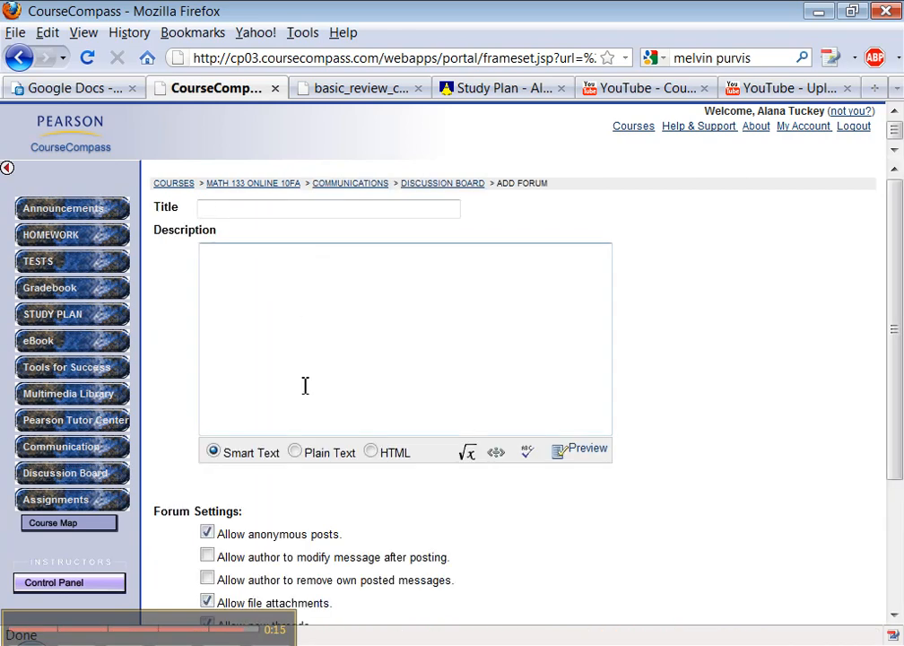
pyautogui.scroll(-3)
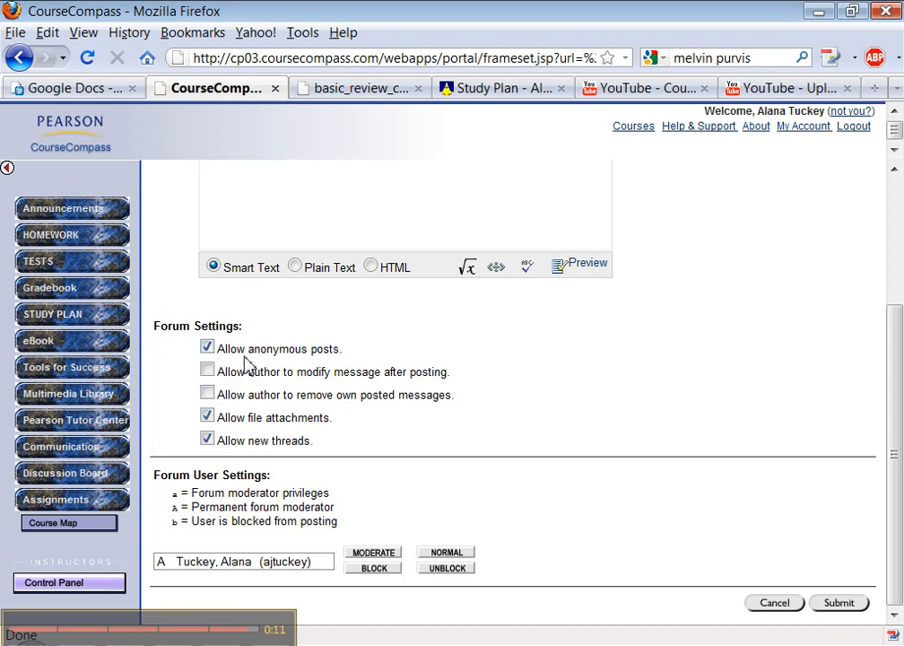
pyautogui.moveTo(538, 522)
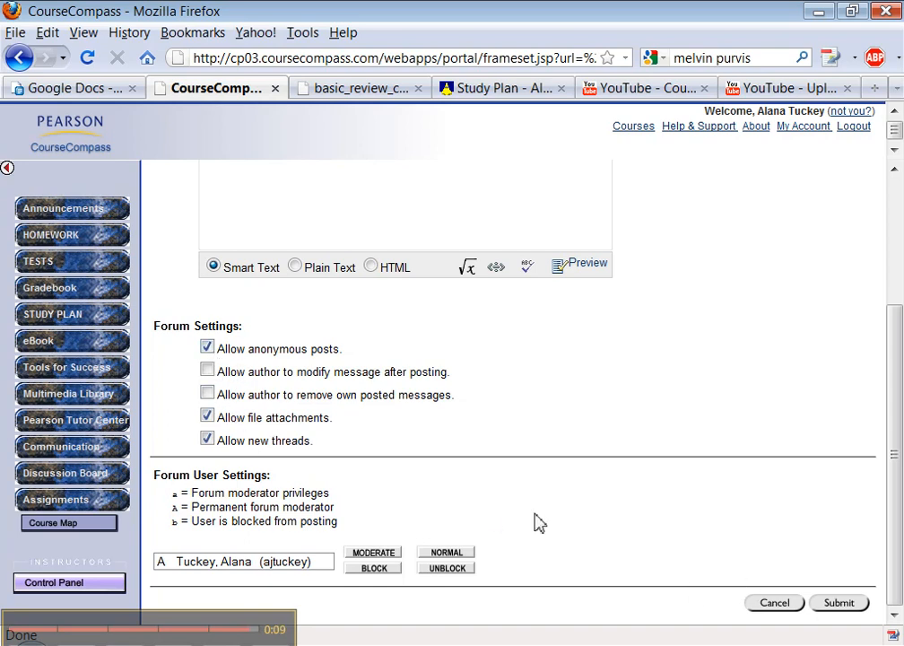